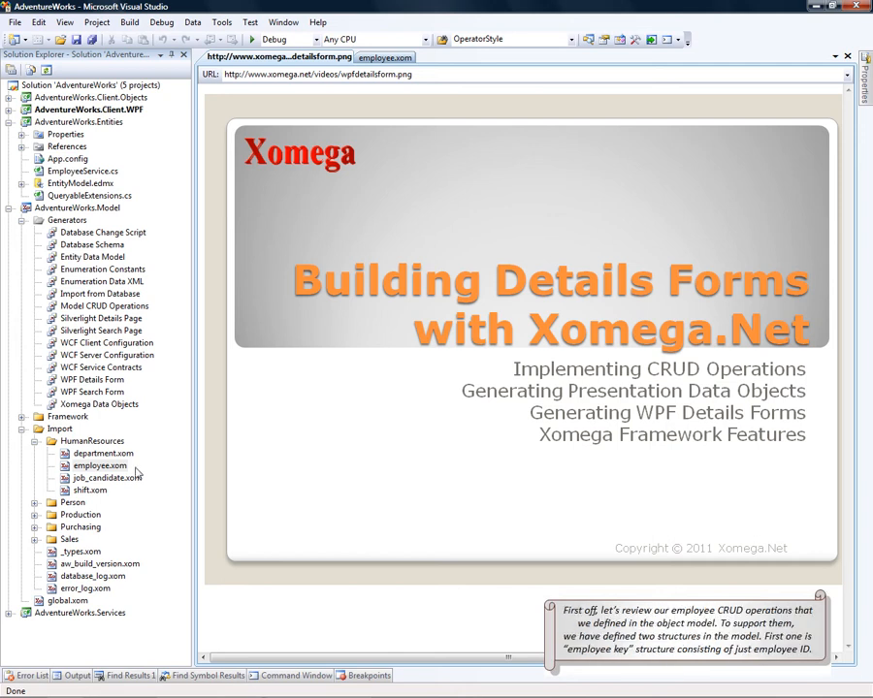
- Open employee.xom and scroll to the employee key and pay history structs
double_click(99, 466)
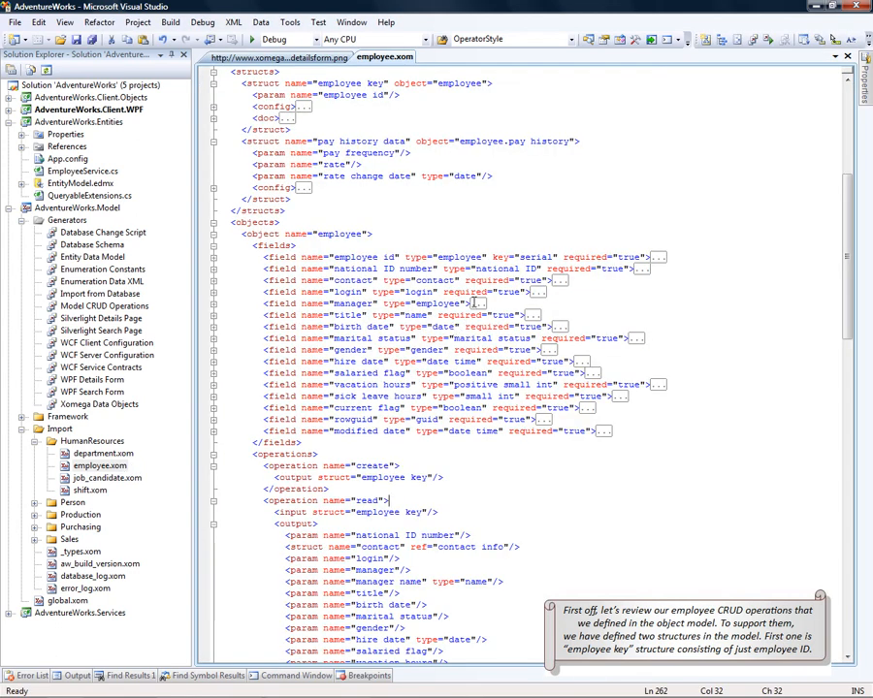
scroll(down, 3)
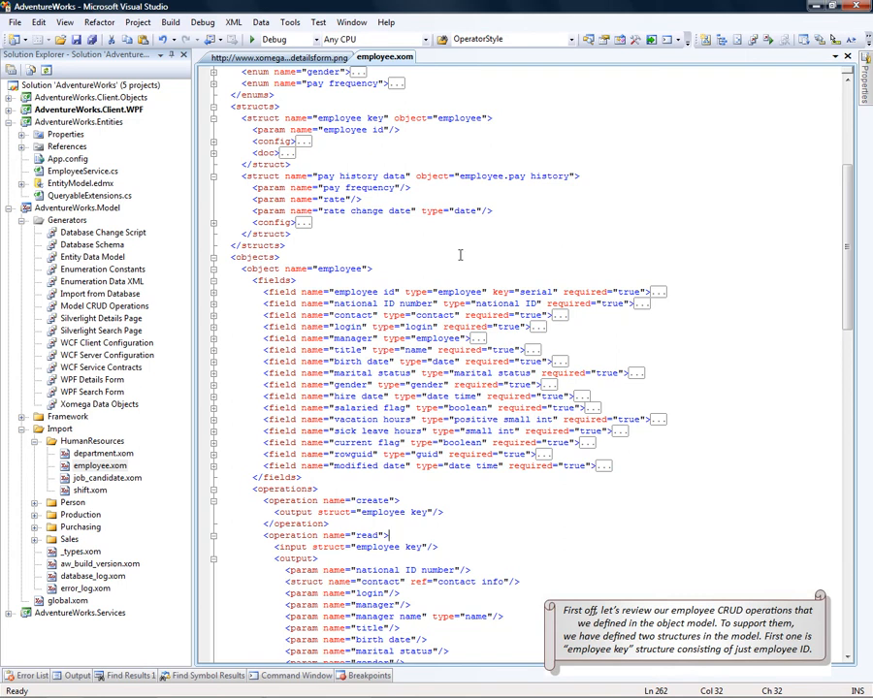
click(339, 118)
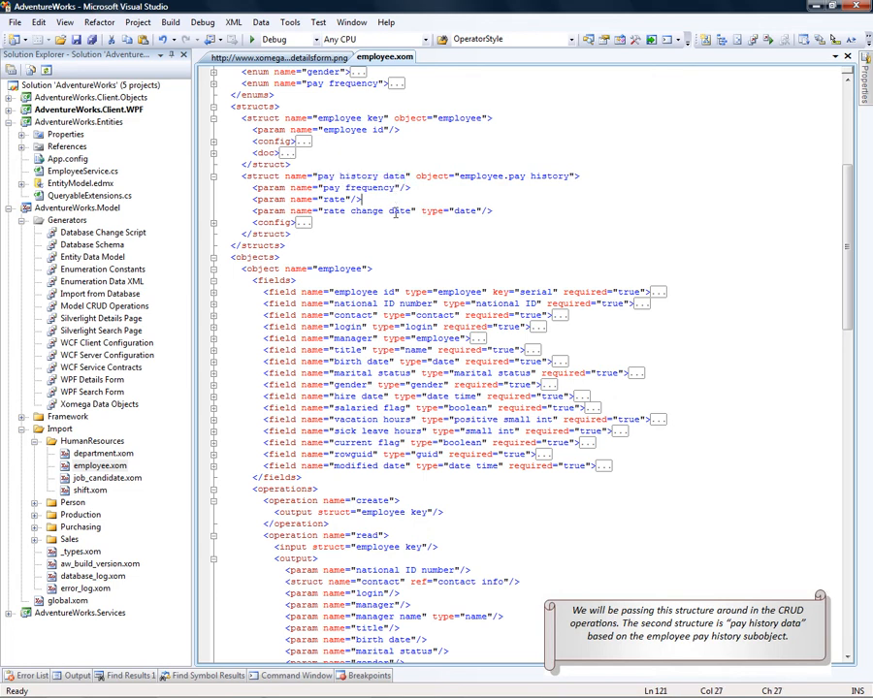
mouse_move(396, 211)
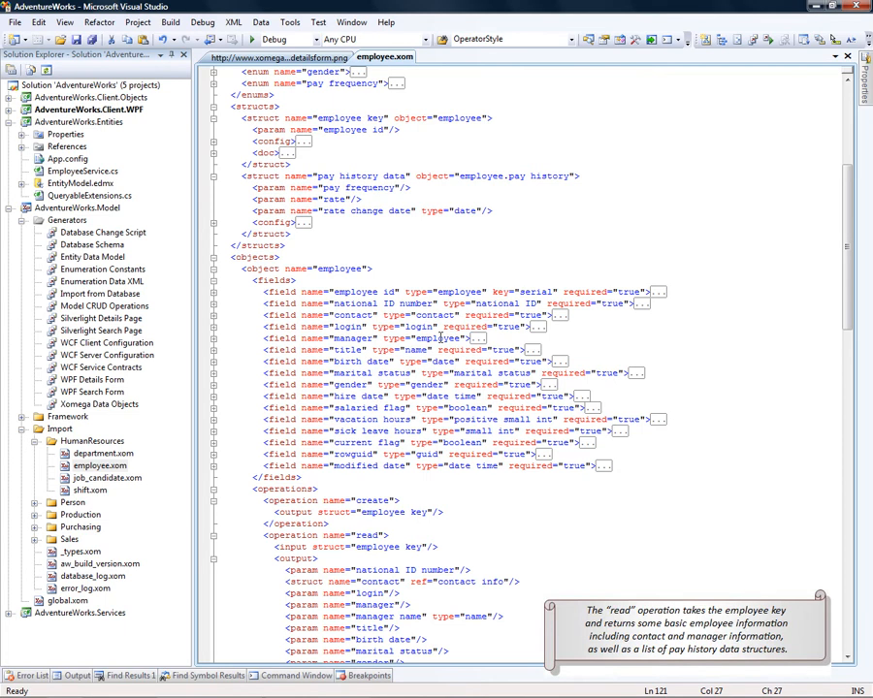
scroll(down, 3)
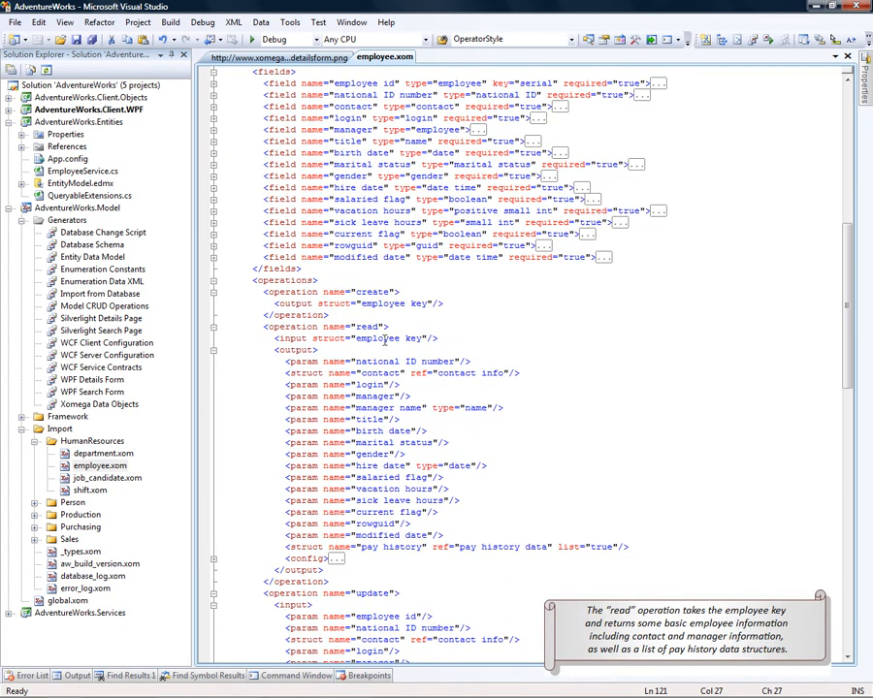
double_click(392, 338)
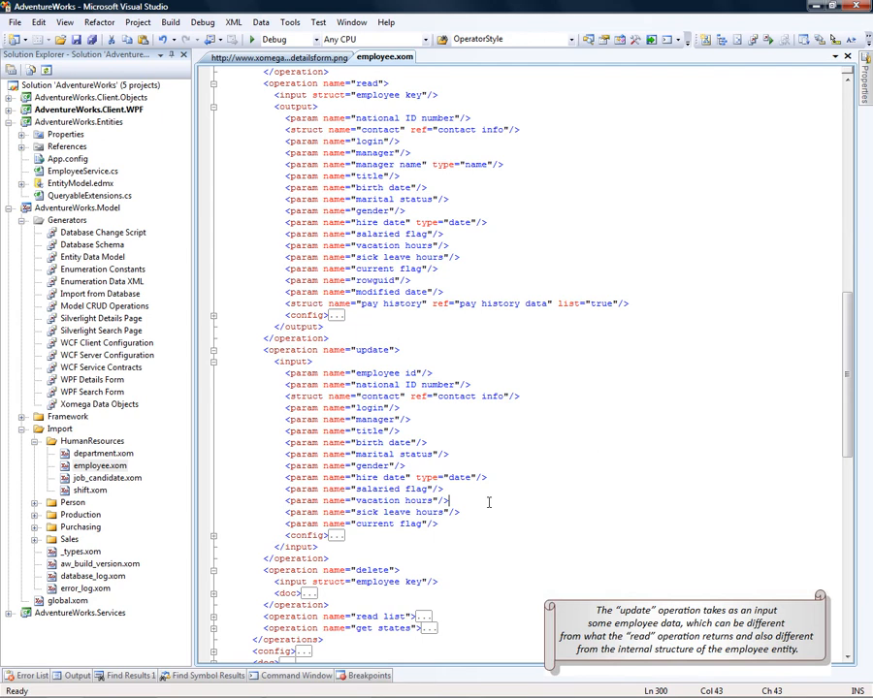
scroll(down, 3)
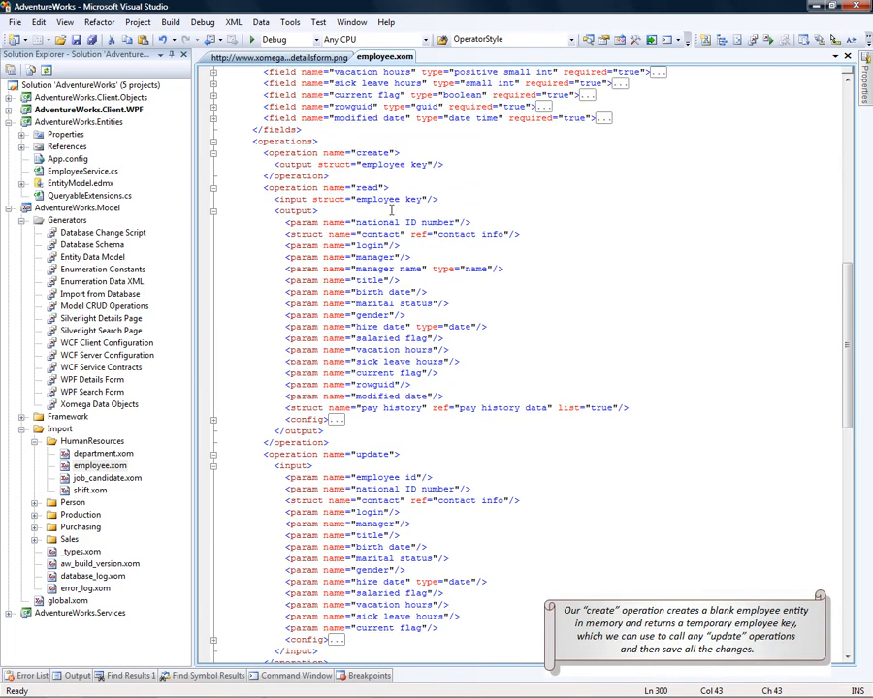
double_click(371, 152)
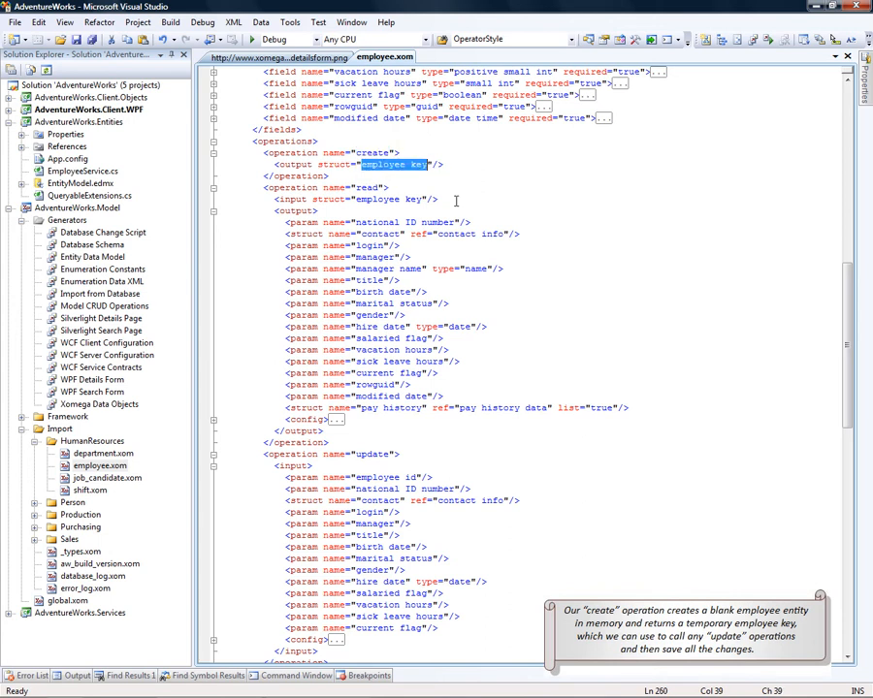
mouse_move(458, 193)
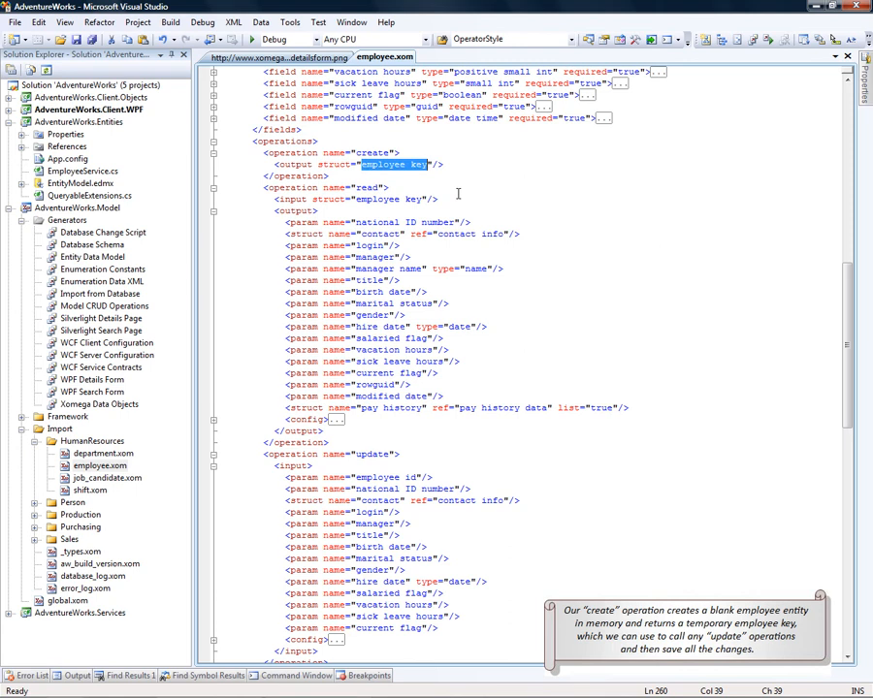
mouse_move(373, 454)
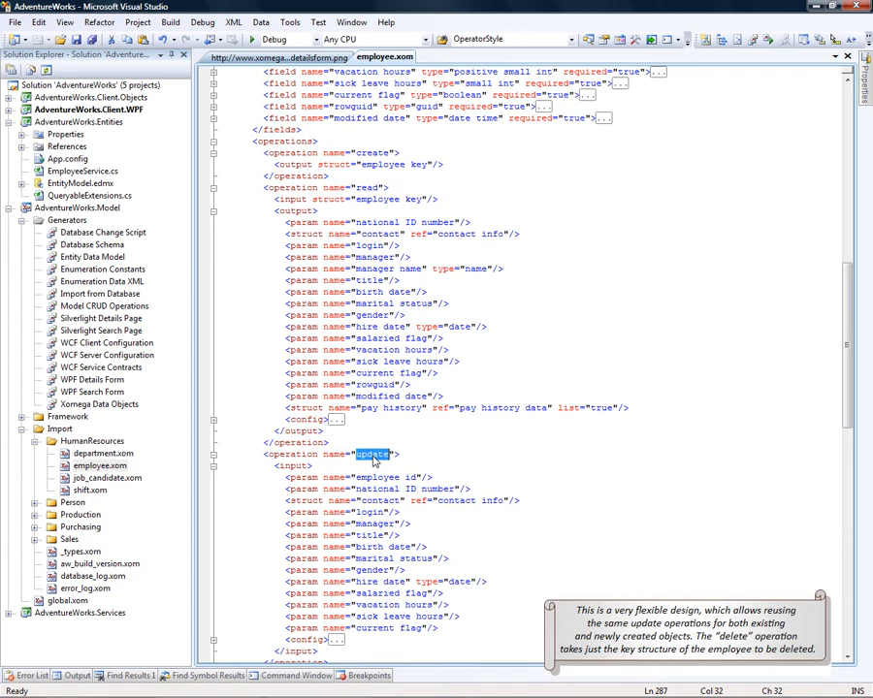
scroll(down, 3)
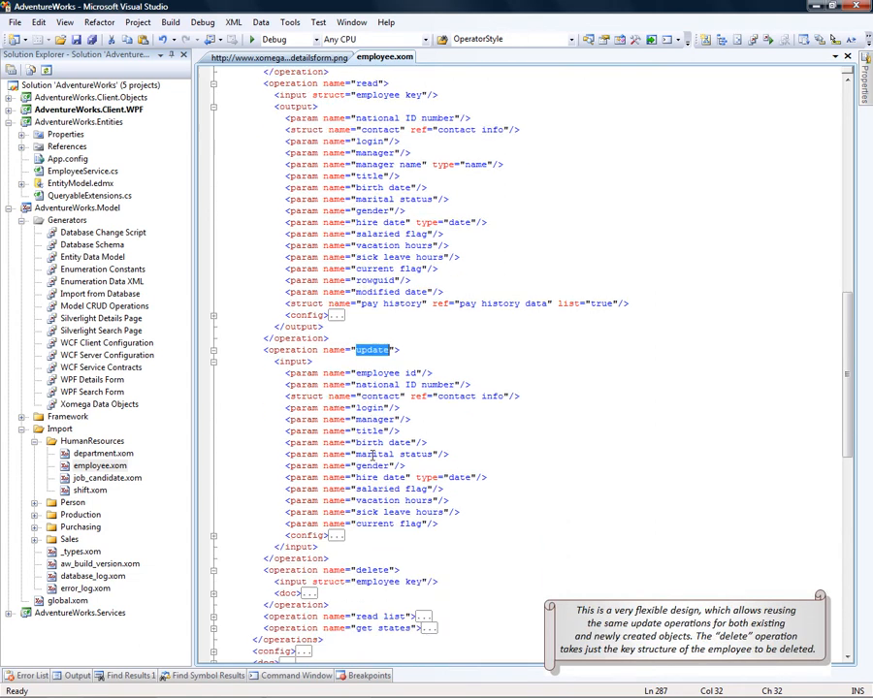
mouse_move(373, 419)
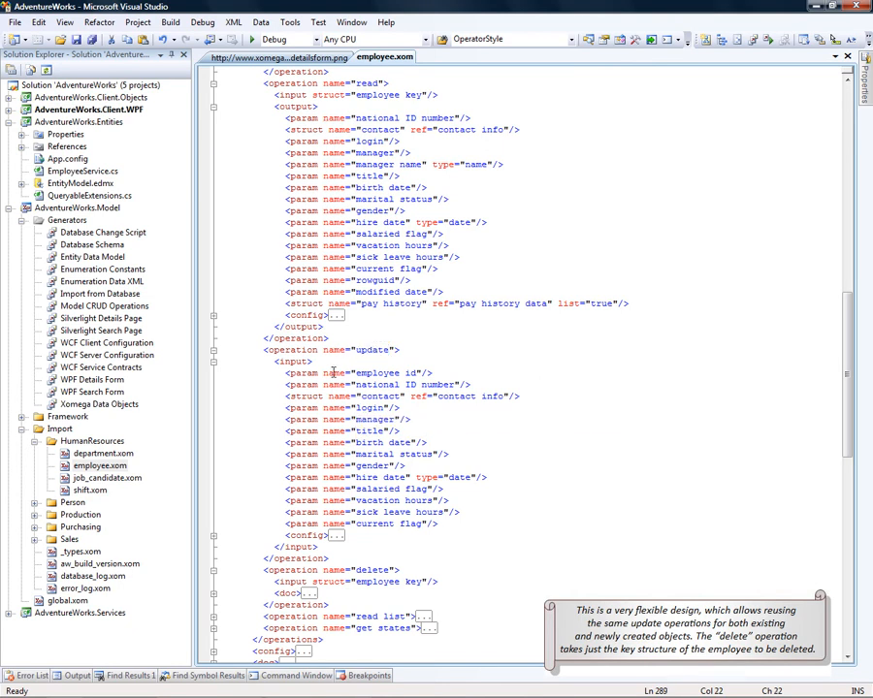
scroll(down, 3)
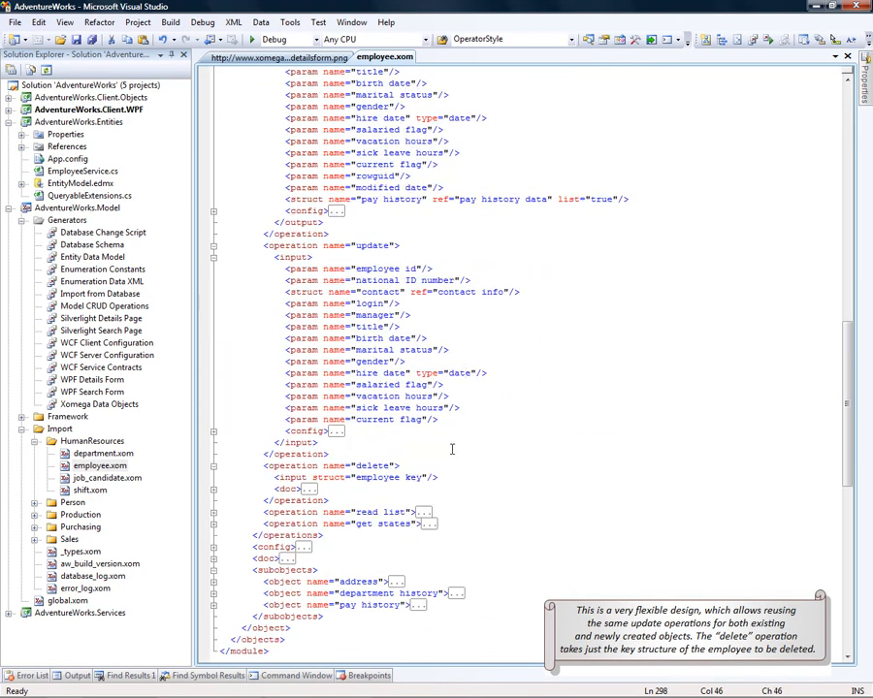
mouse_move(379, 478)
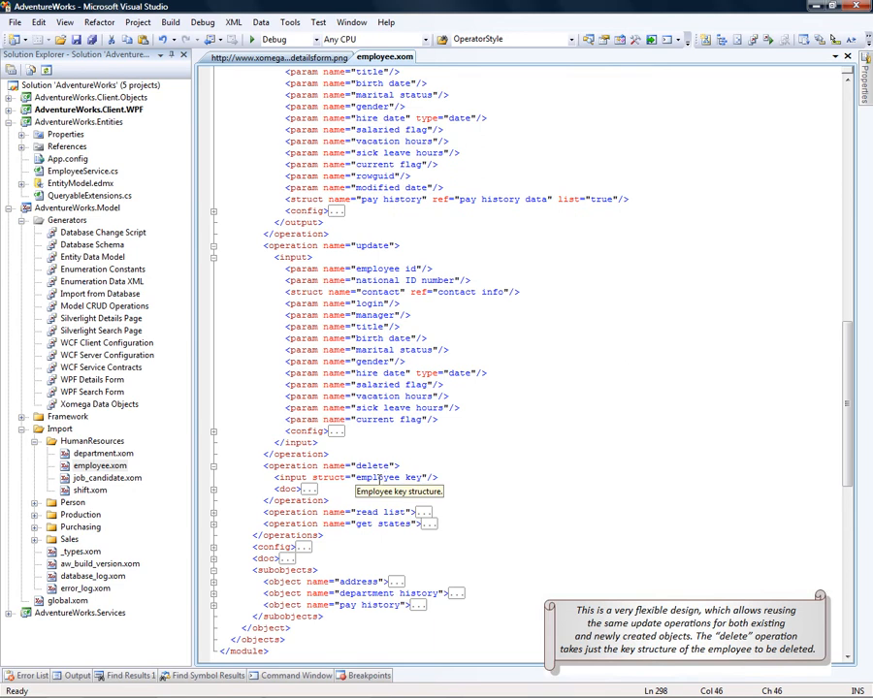
double_click(388, 477)
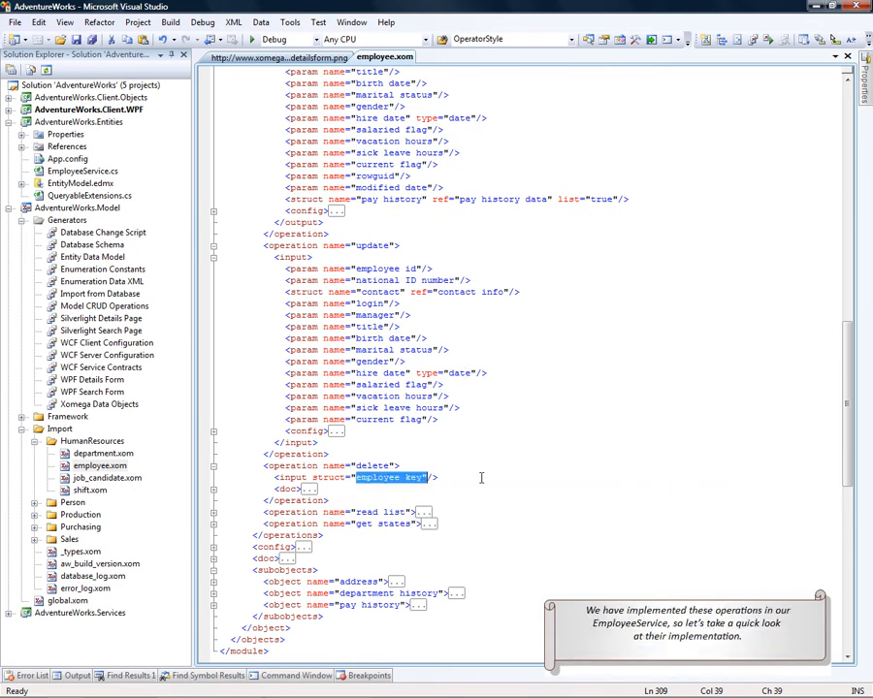
mouse_move(371, 323)
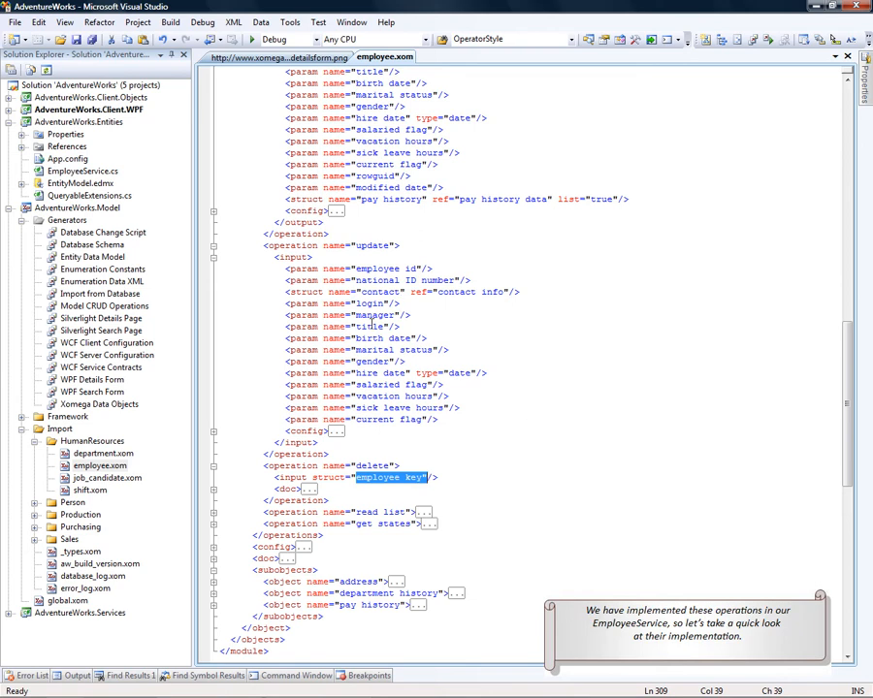
click(82, 171)
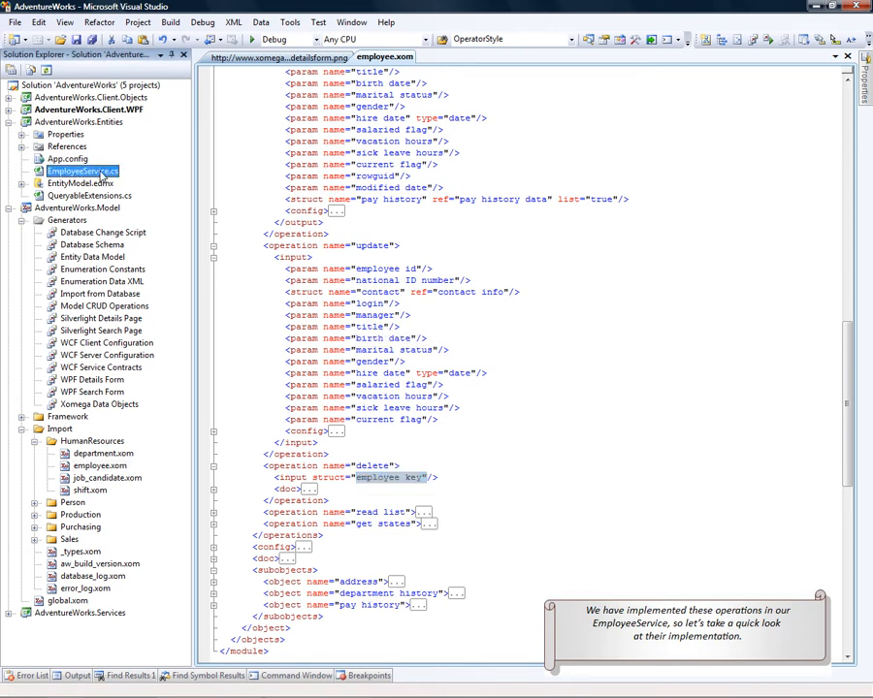
- Open EmployeeService.cs and highlight EntityServiceBase, plus GetEntityKey and CopyProperties in Read
double_click(82, 171)
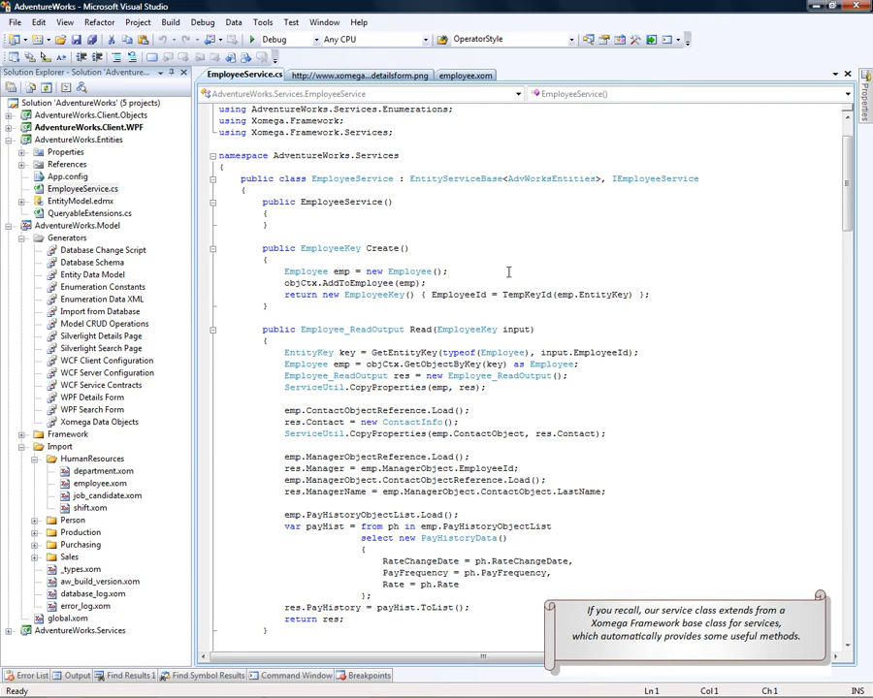
double_click(456, 178)
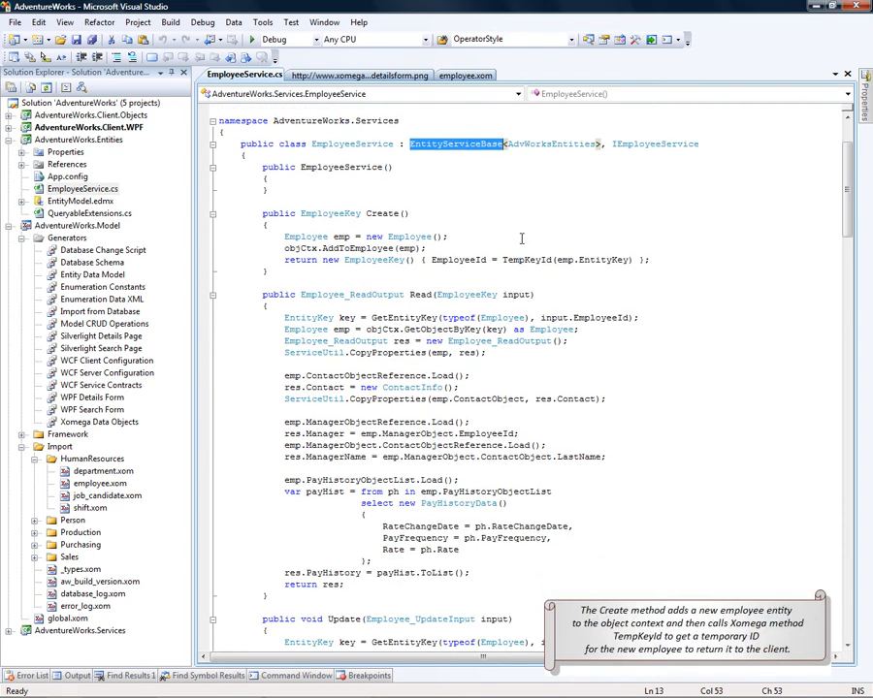
mouse_move(384, 211)
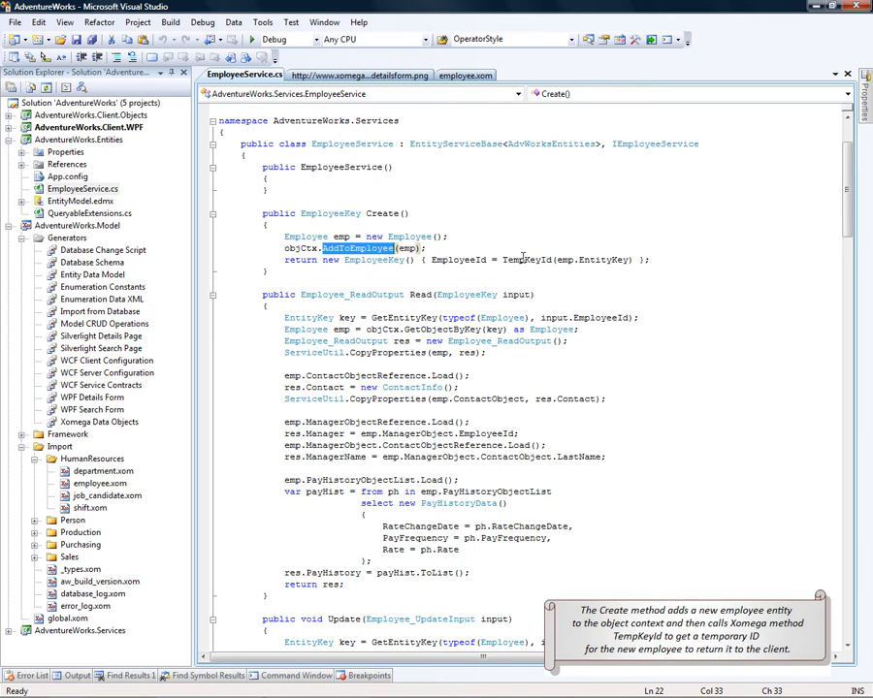
double_click(525, 259)
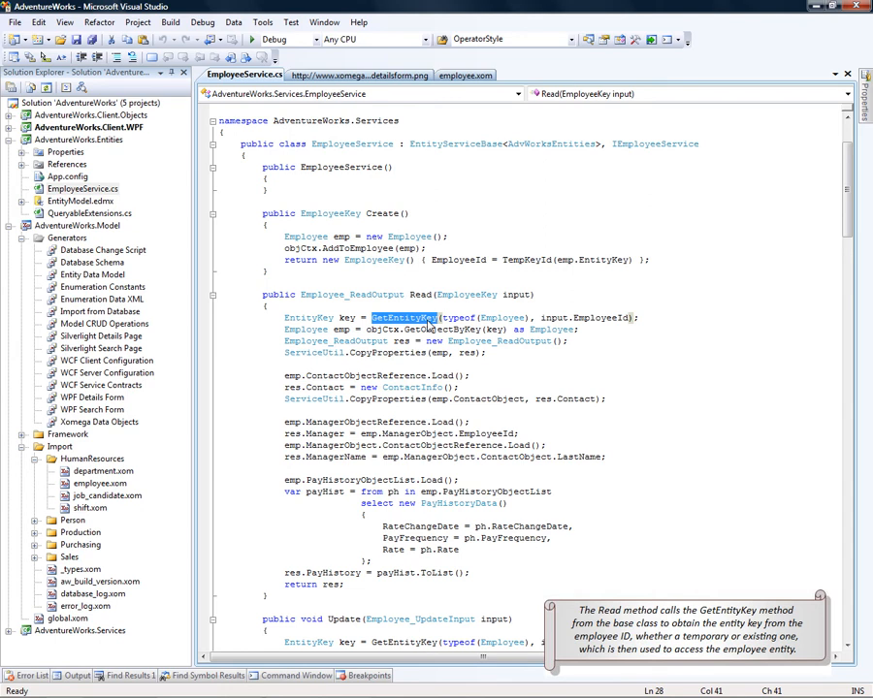
double_click(599, 318)
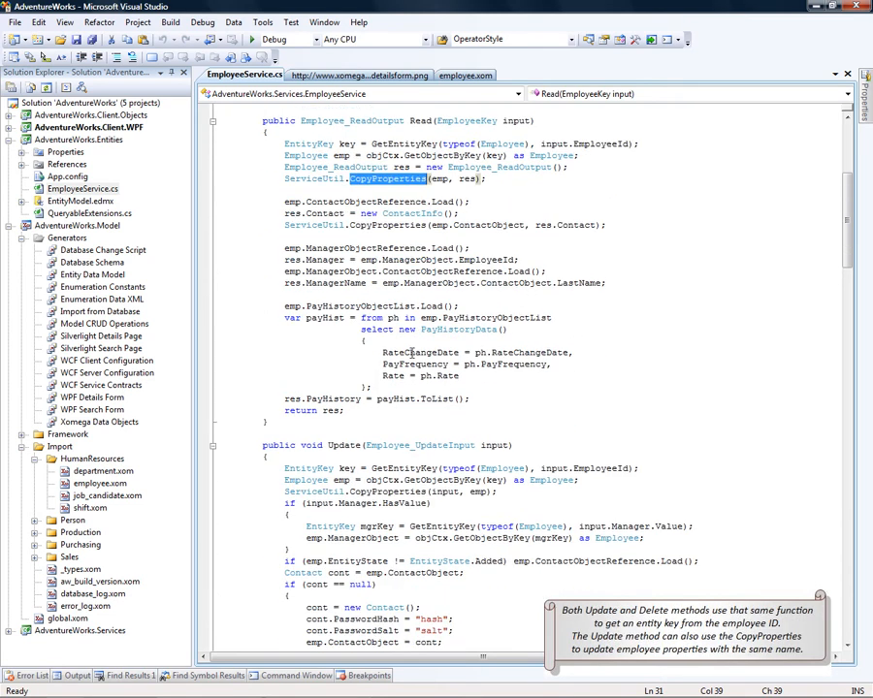
- Scroll to the employee key struct's EmployeeObject xfk:data-object declaration
scroll(down, 3)
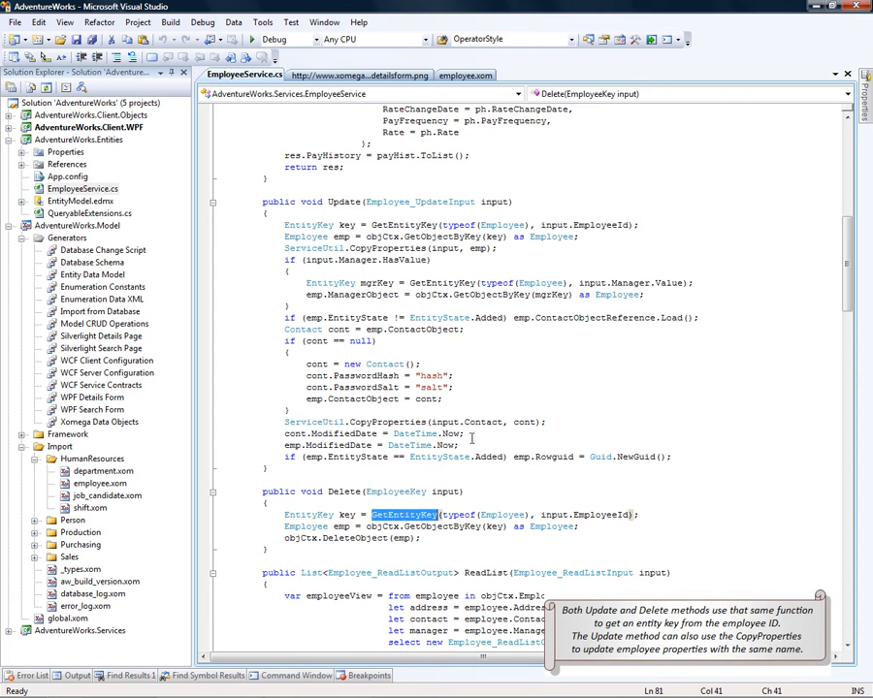
mouse_move(520, 346)
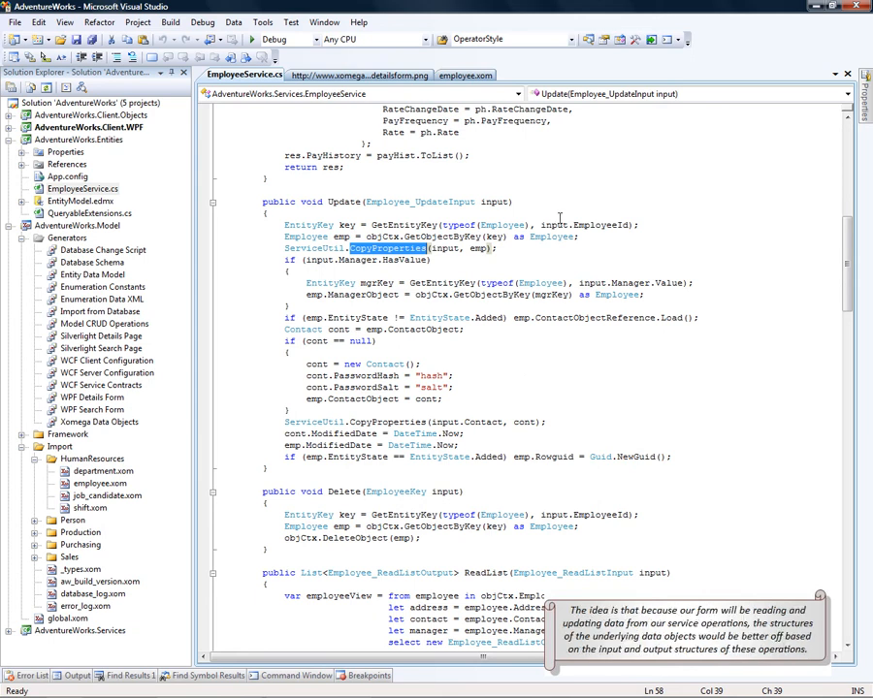
click(465, 74)
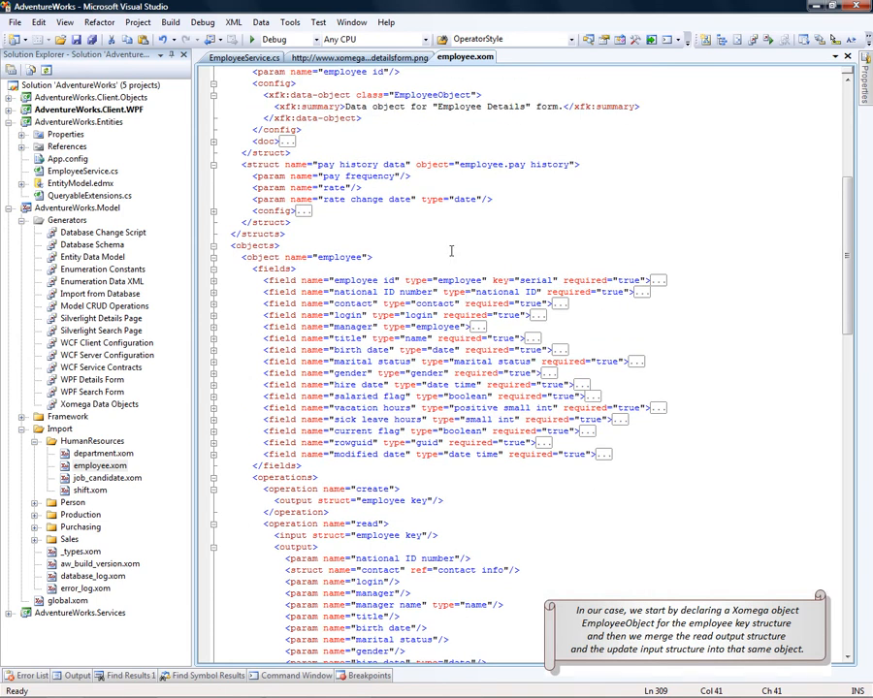
- Select the employee key struct and scroll to the read output's xfk:add-to-object config
double_click(431, 95)
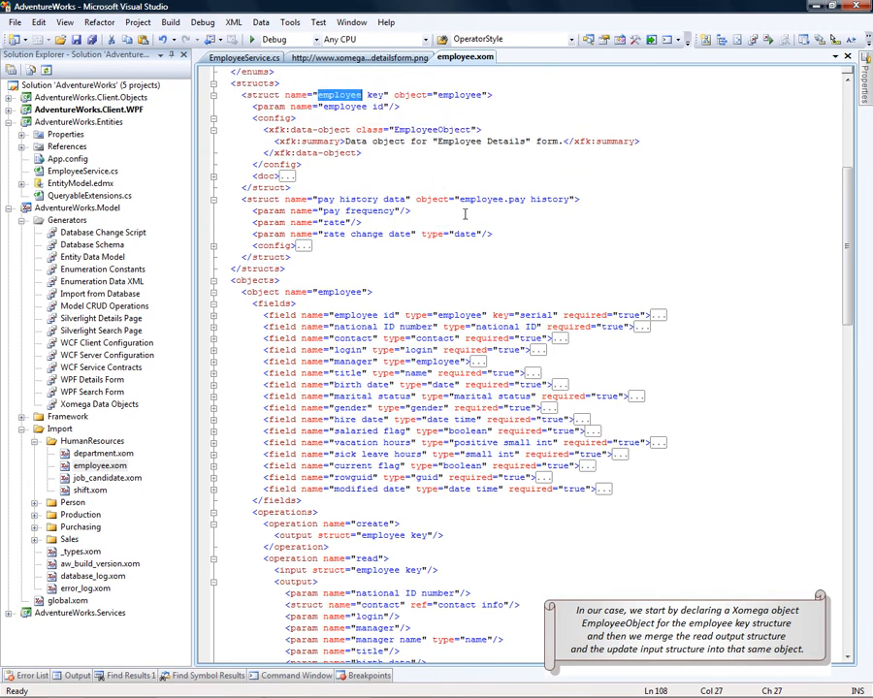
scroll(down, 3)
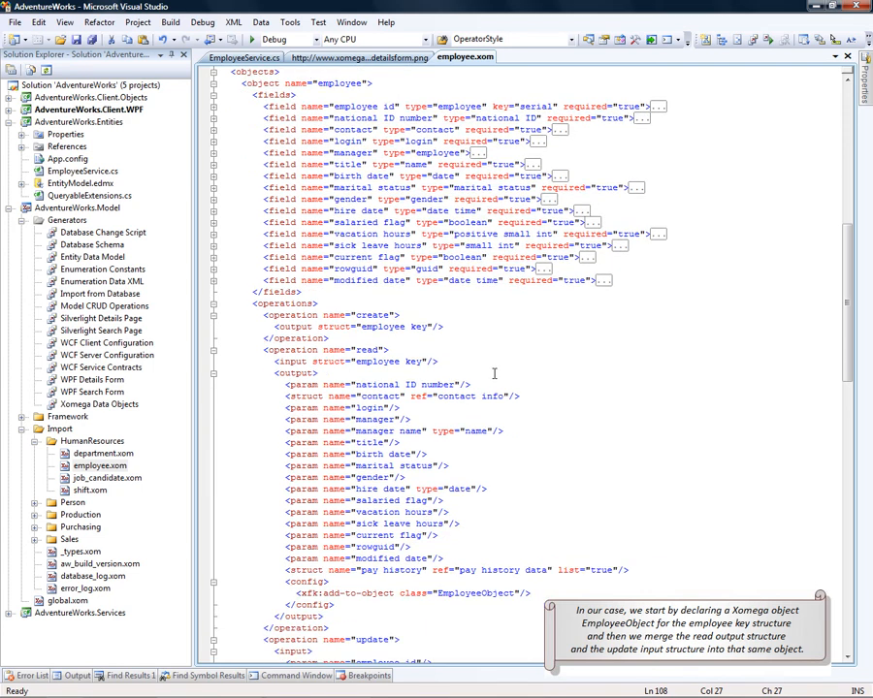
scroll(down, 3)
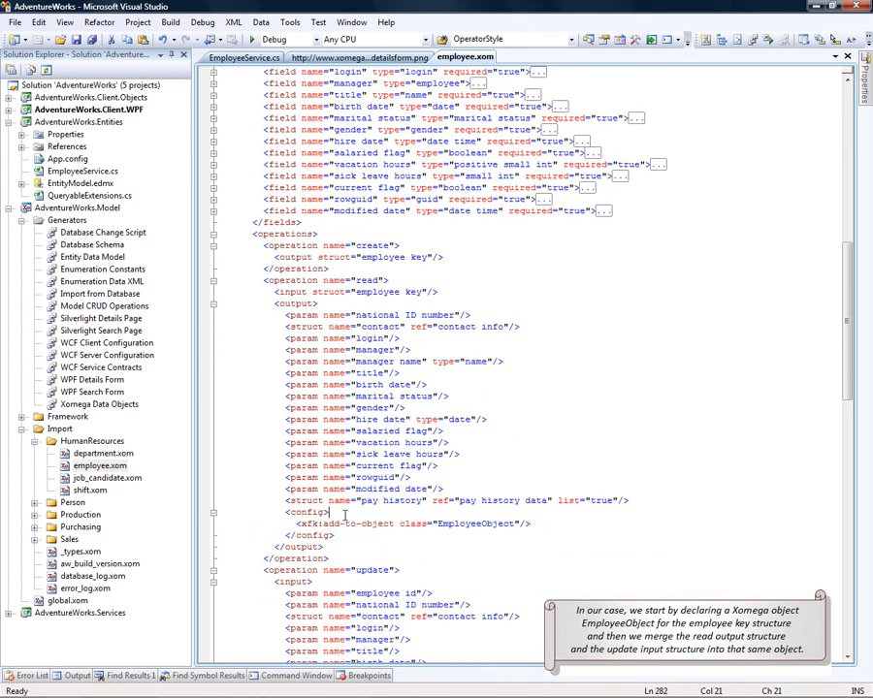
scroll(down, 3)
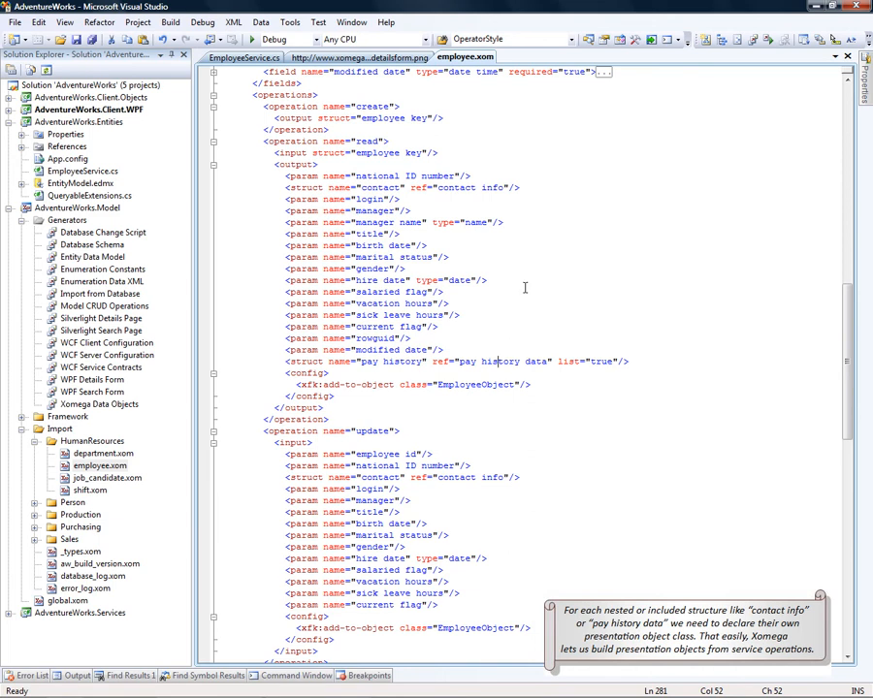
- Go to the pay history data definition to view its EmployeePayHistory data object
double_click(455, 187)
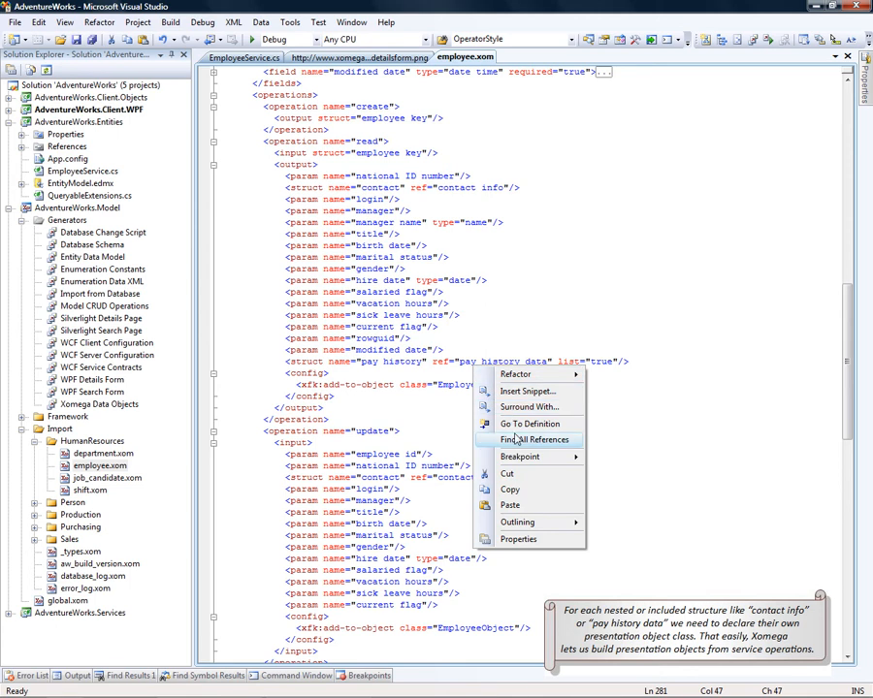
click(542, 440)
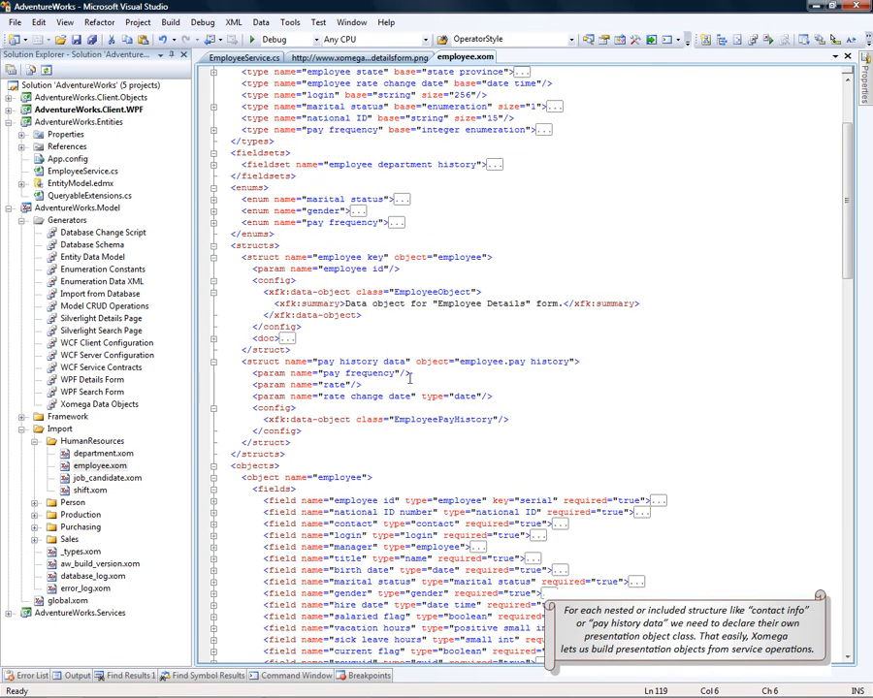
double_click(442, 419)
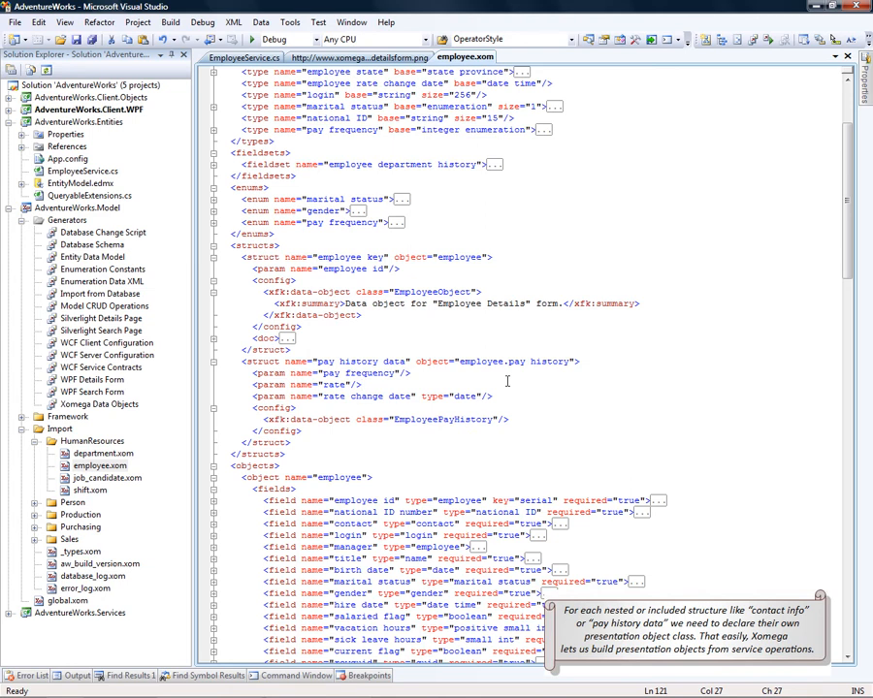
- Generate the Xomega data objects and reload the modified objects project
click(98, 404)
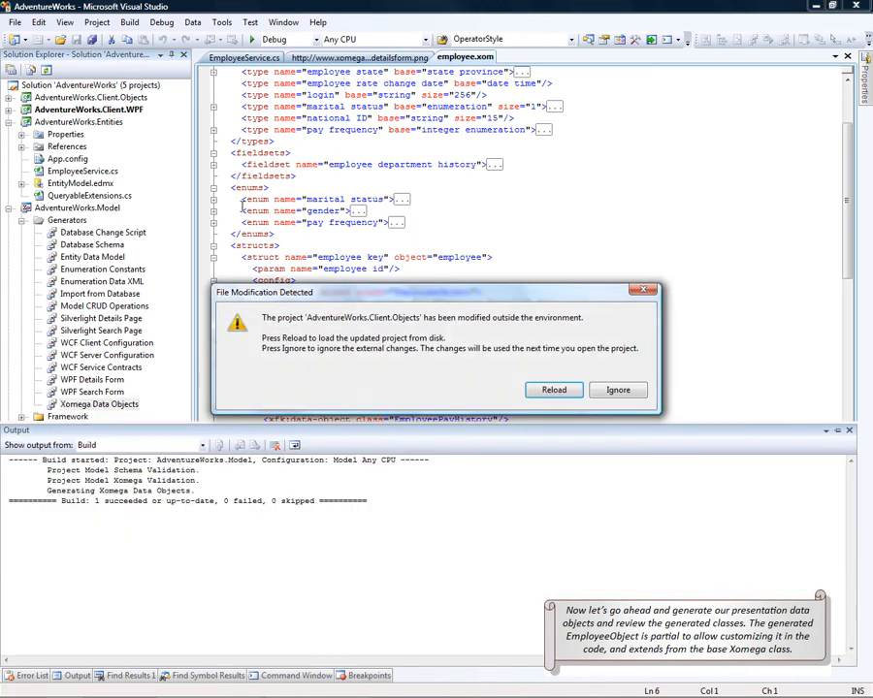
click(553, 388)
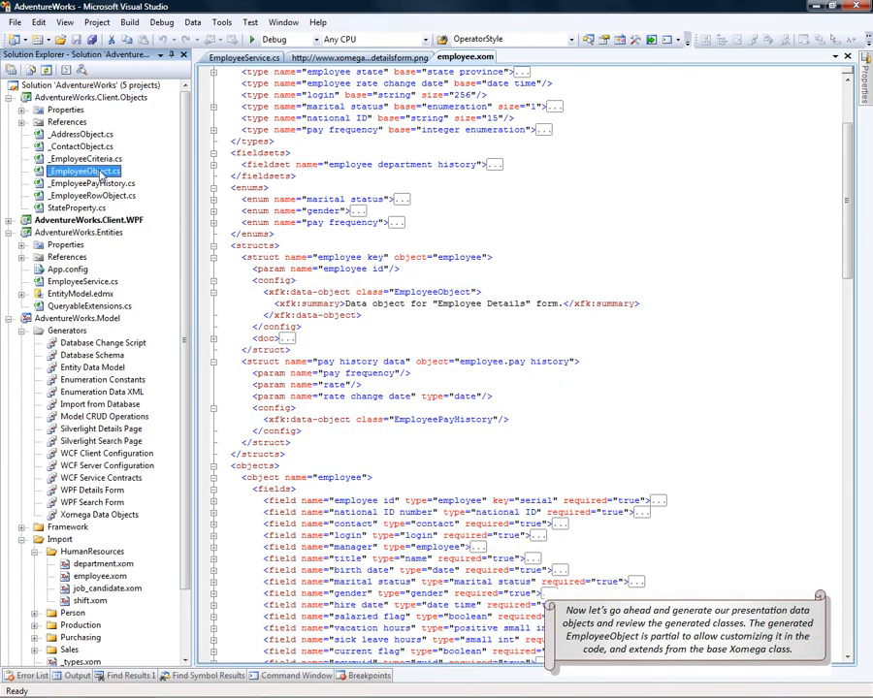
- Open _EmployeeObject.cs and scroll through Initialize's typed properties and Contact, PayHistory children
double_click(83, 188)
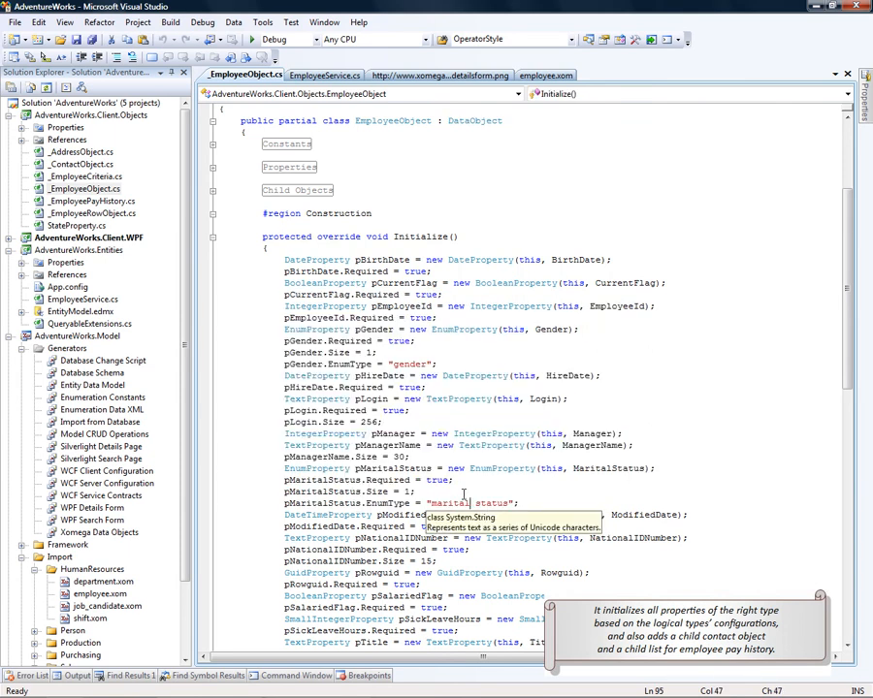
scroll(down, 3)
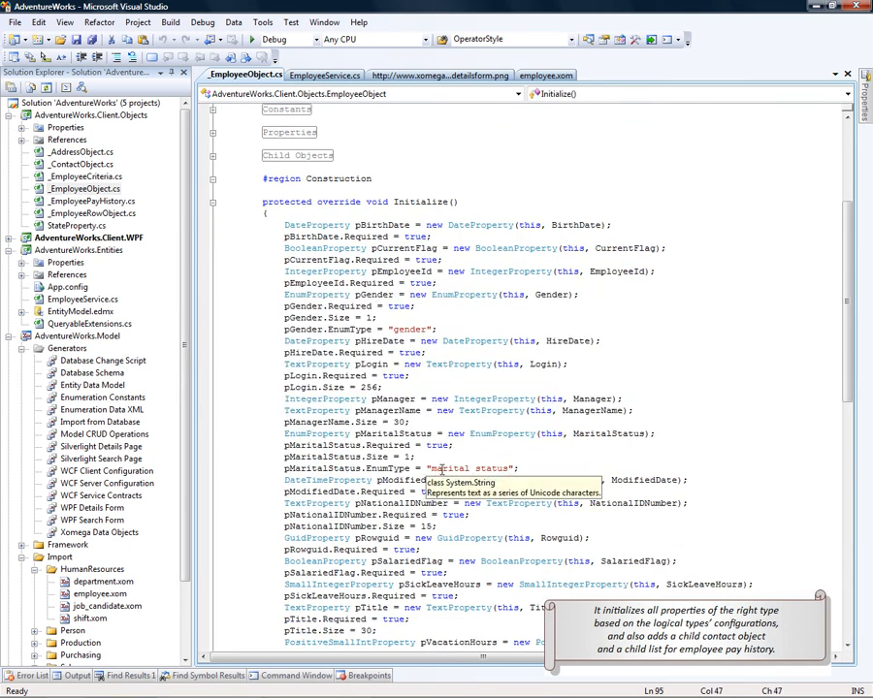
scroll(down, 3)
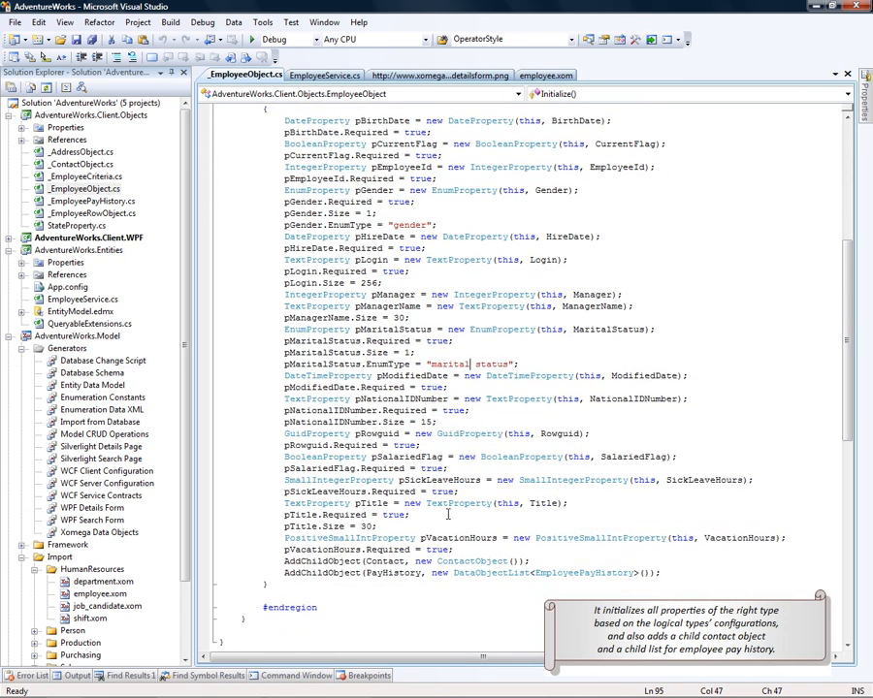
double_click(472, 560)
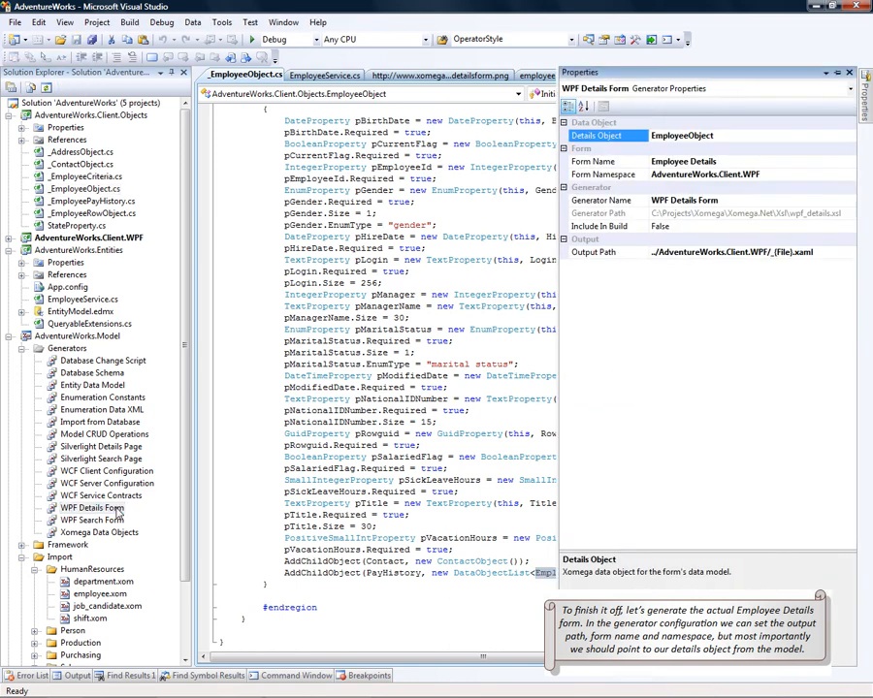
mouse_move(757, 243)
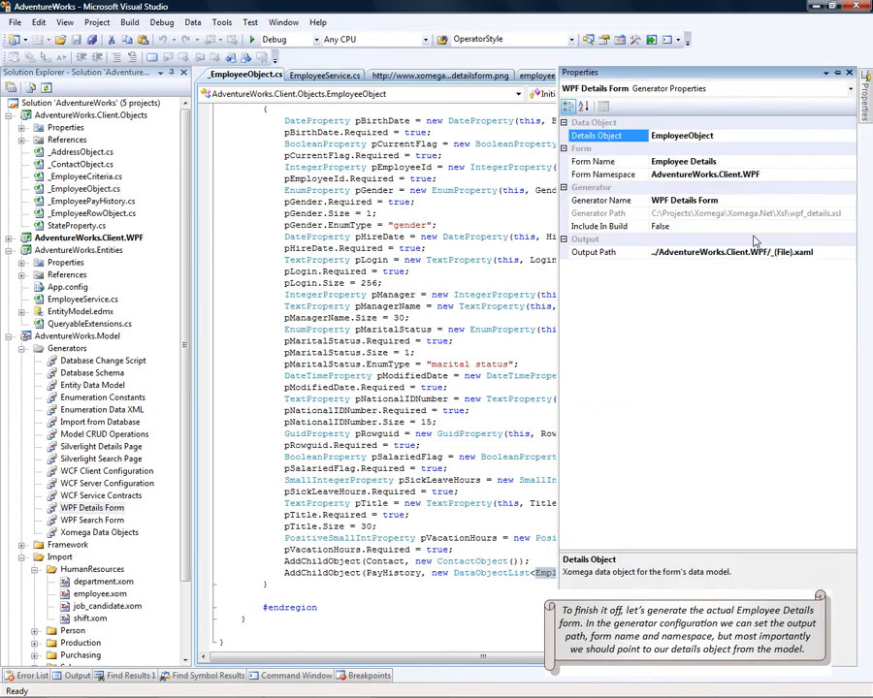
- Review the WPF Details Form output path, Employee Details name, and EmployeeObject details object
click(608, 252)
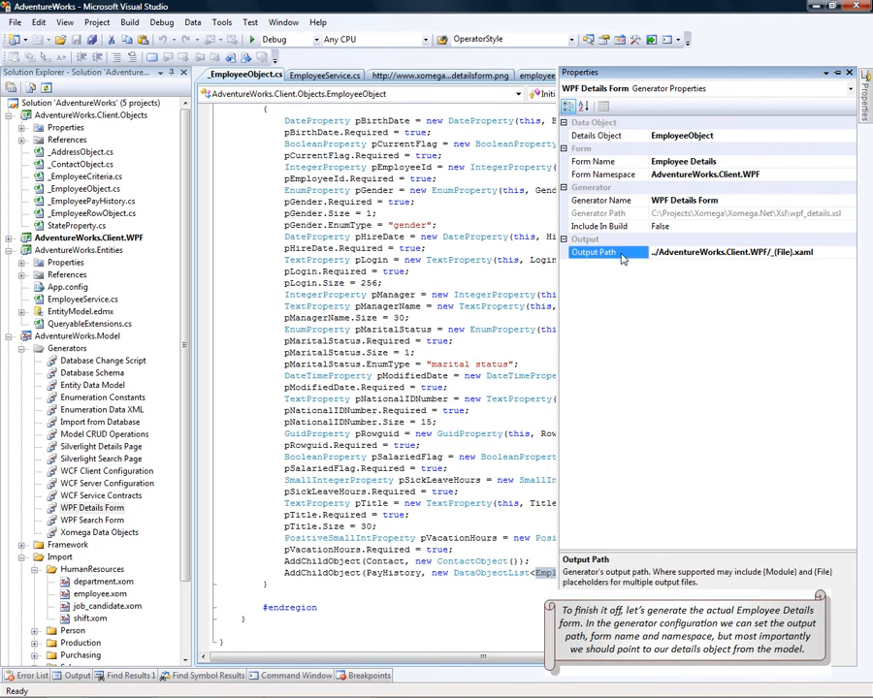
click(596, 161)
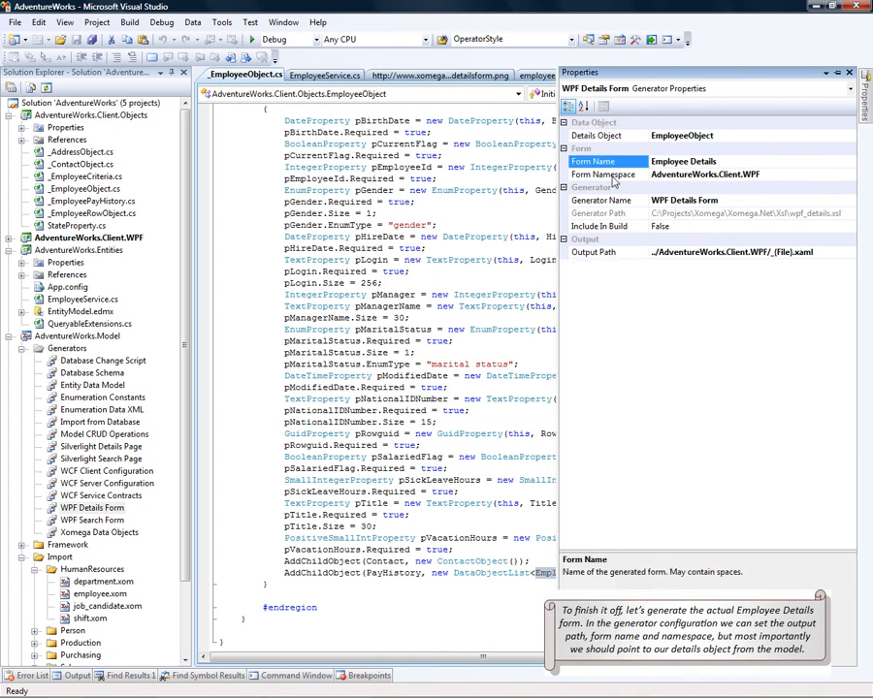
click(602, 174)
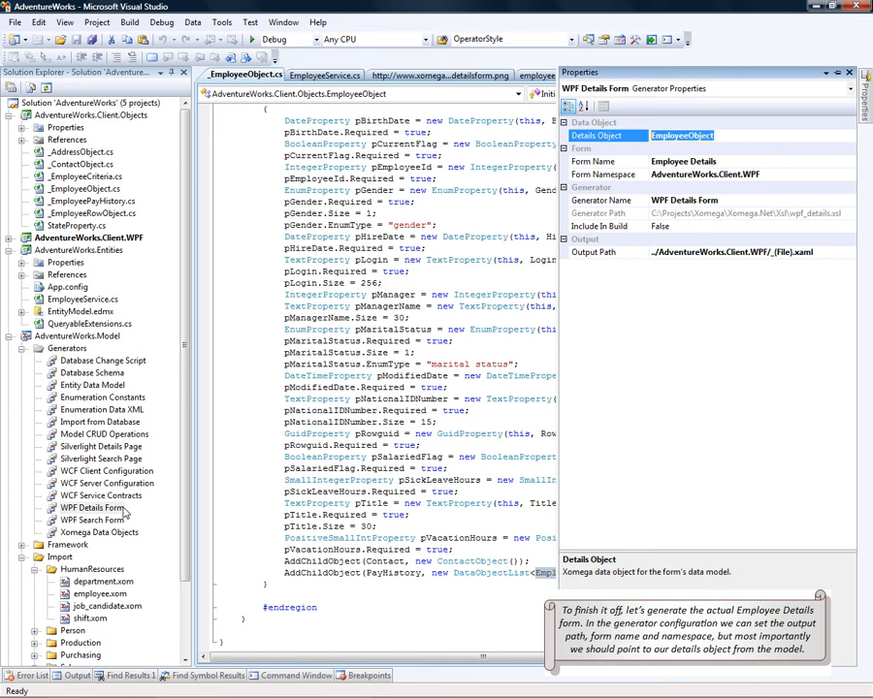
- Generate _EmployeeDetails.xaml, include it in the WPF project, and open it
right_click(92, 509)
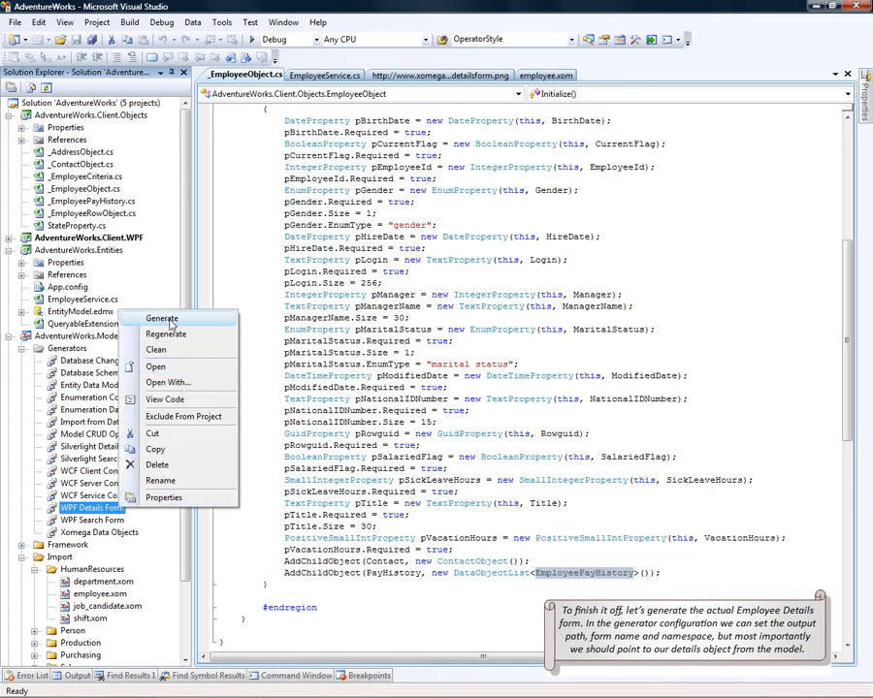
click(162, 318)
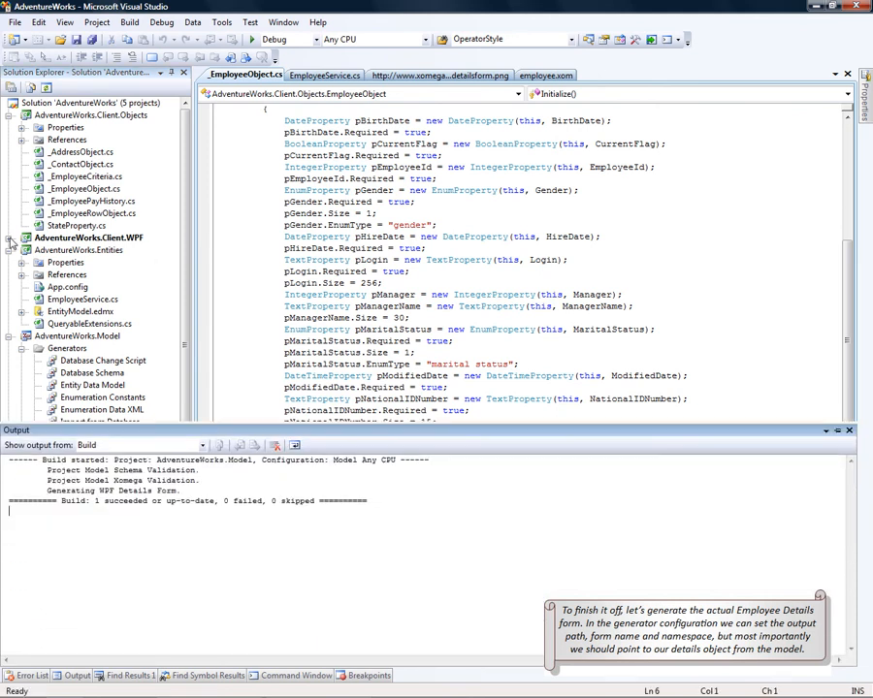
right_click(82, 298)
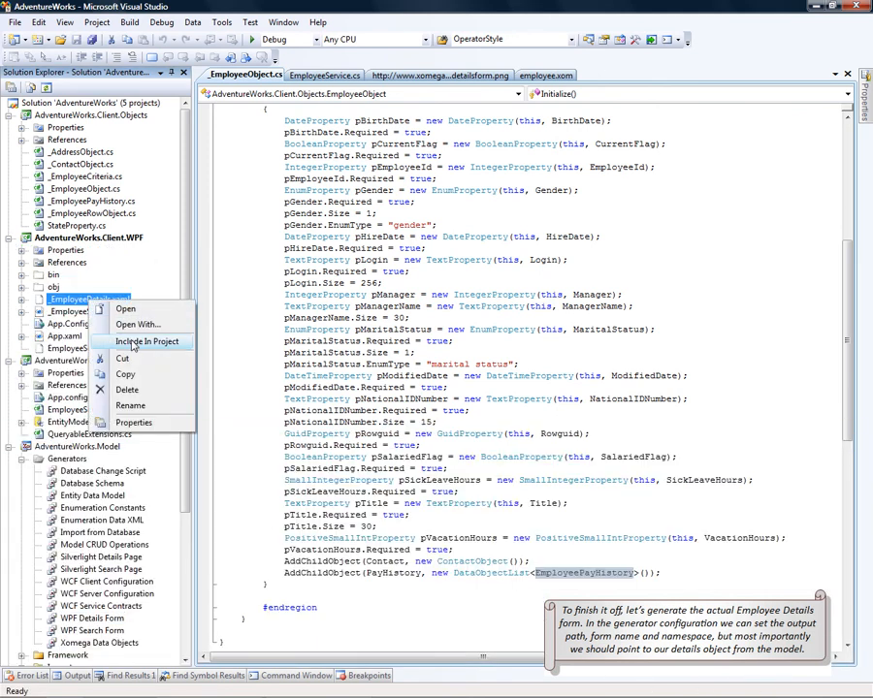
click(146, 341)
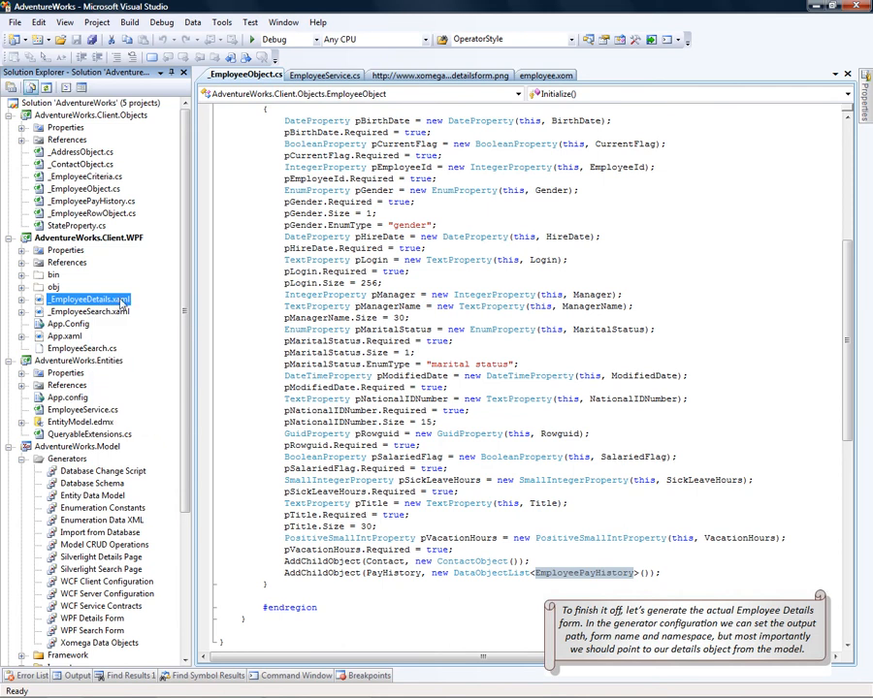
double_click(88, 298)
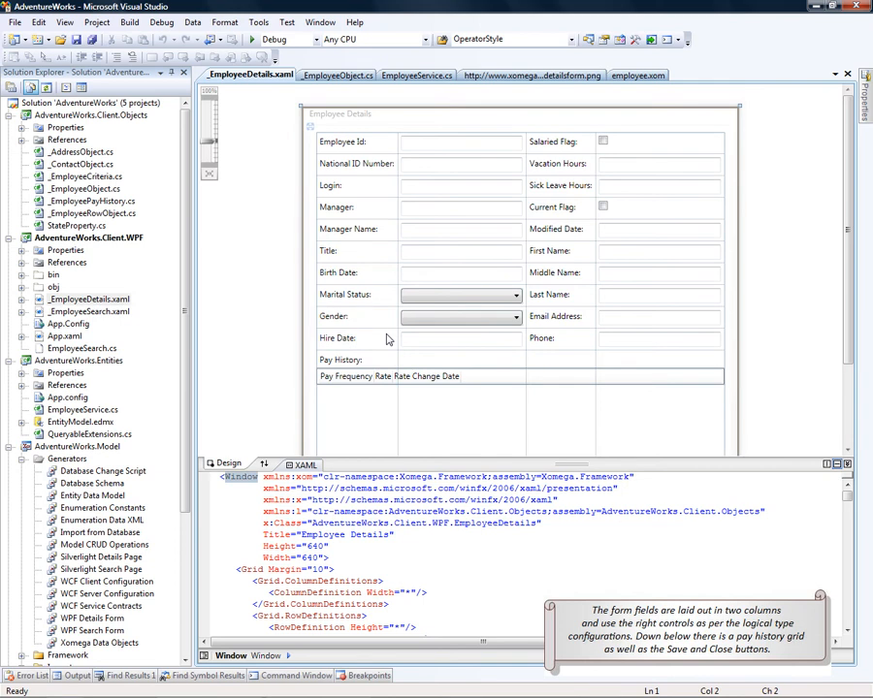
mouse_move(361, 330)
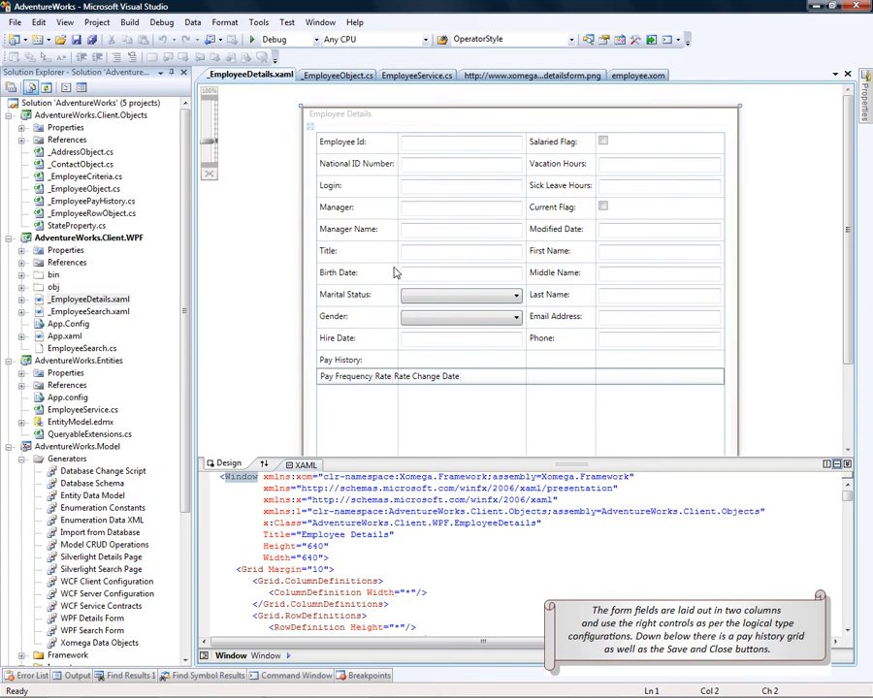
click(461, 294)
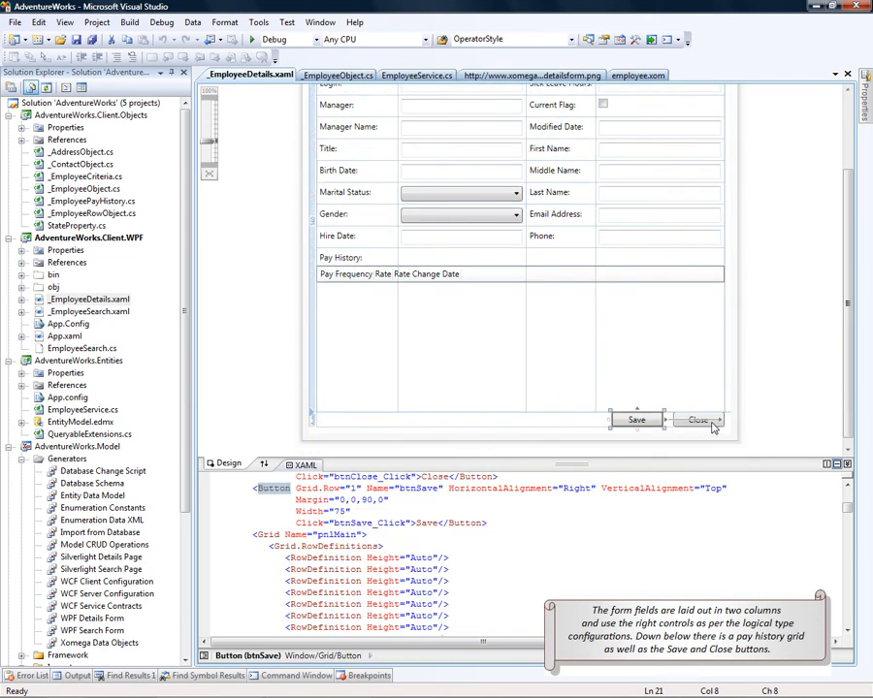
click(460, 235)
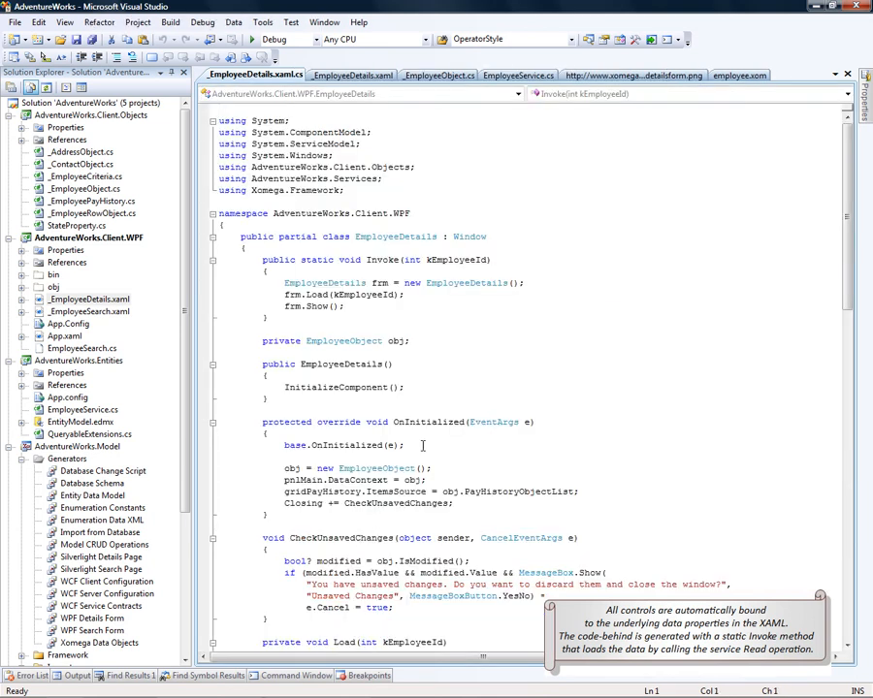
click(392, 259)
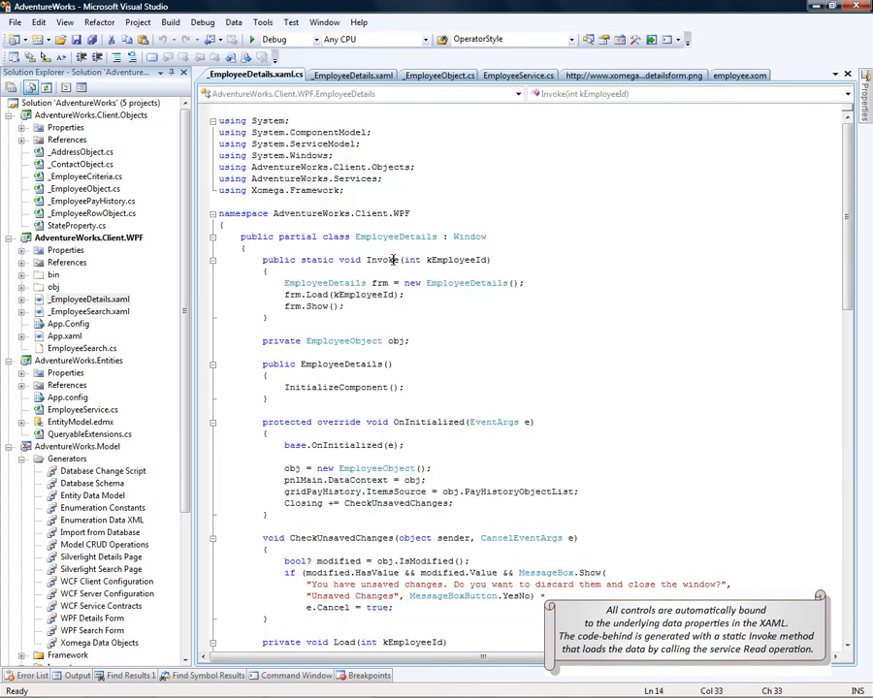
double_click(381, 259)
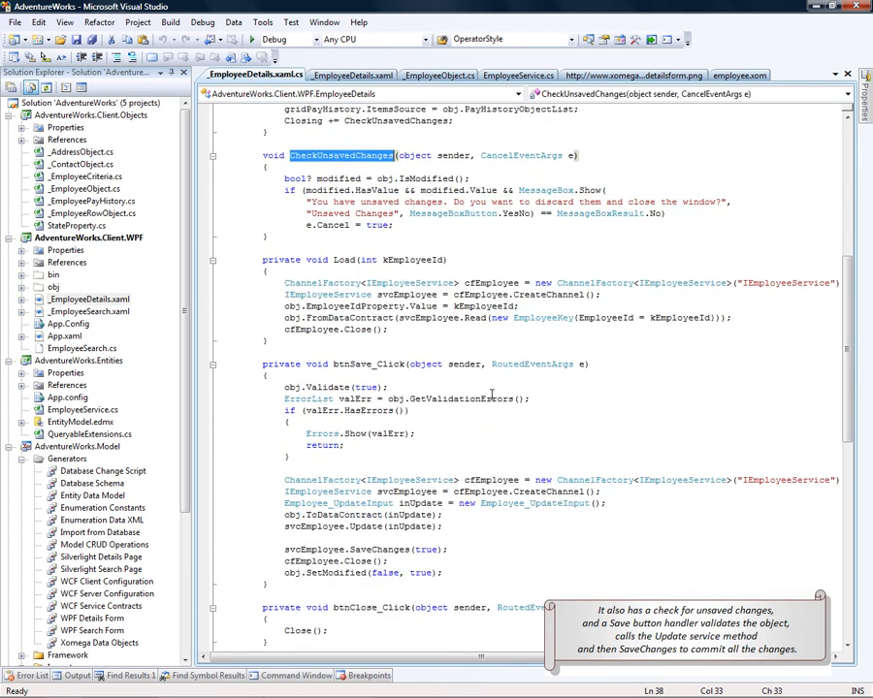
double_click(369, 364)
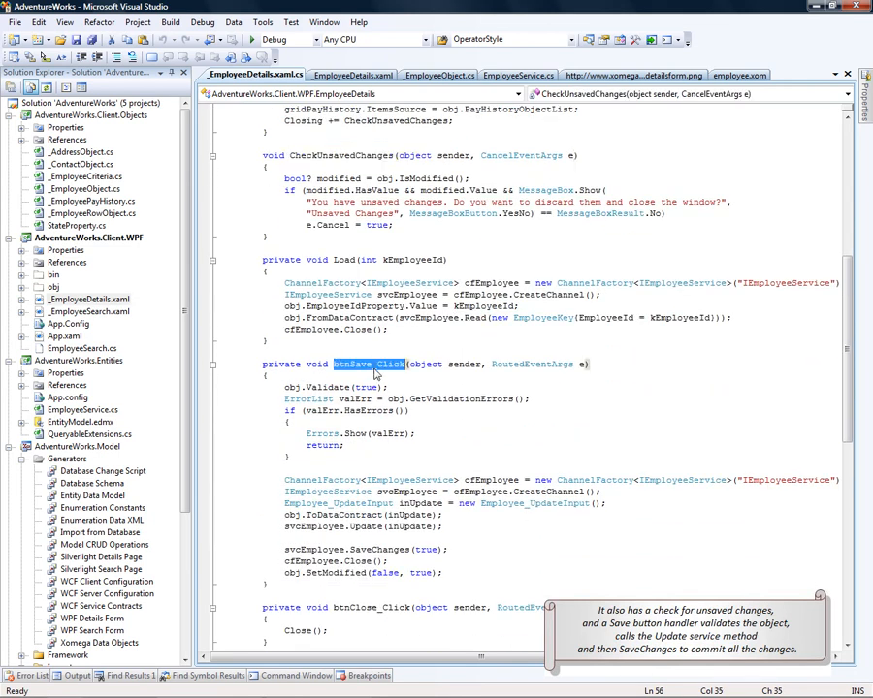
scroll(down, 3)
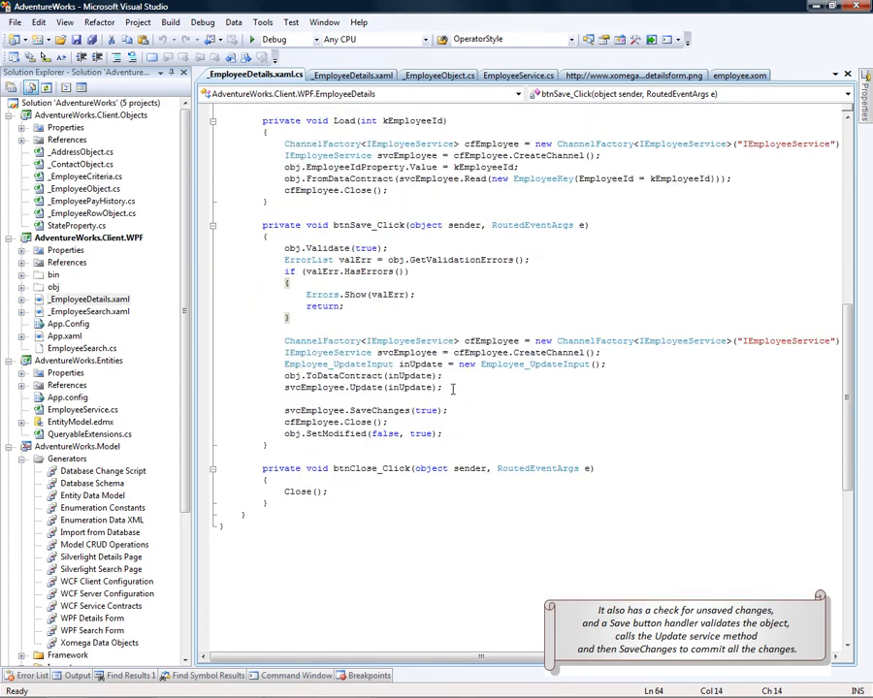
mouse_move(368, 386)
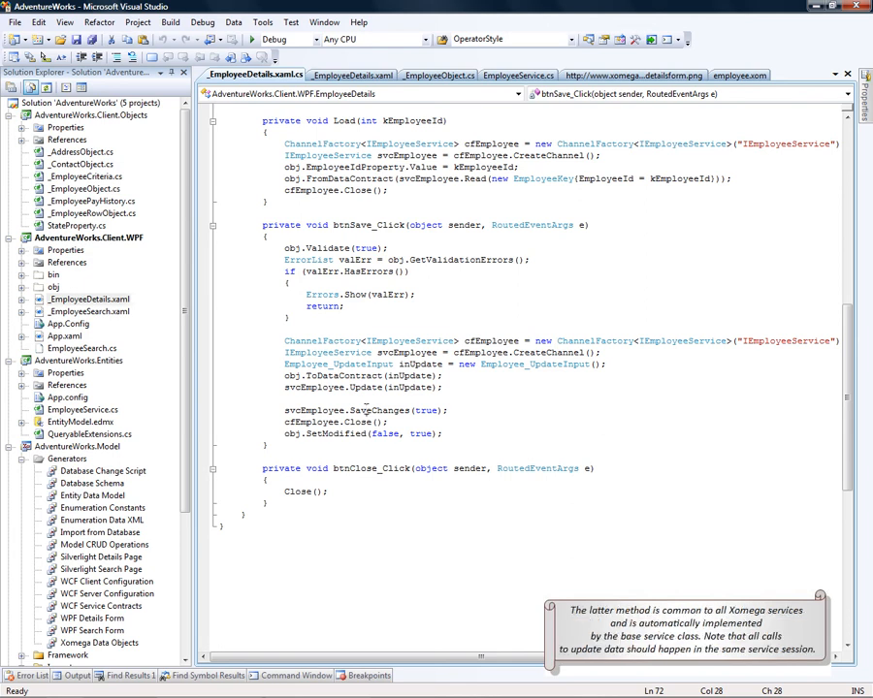
double_click(378, 409)
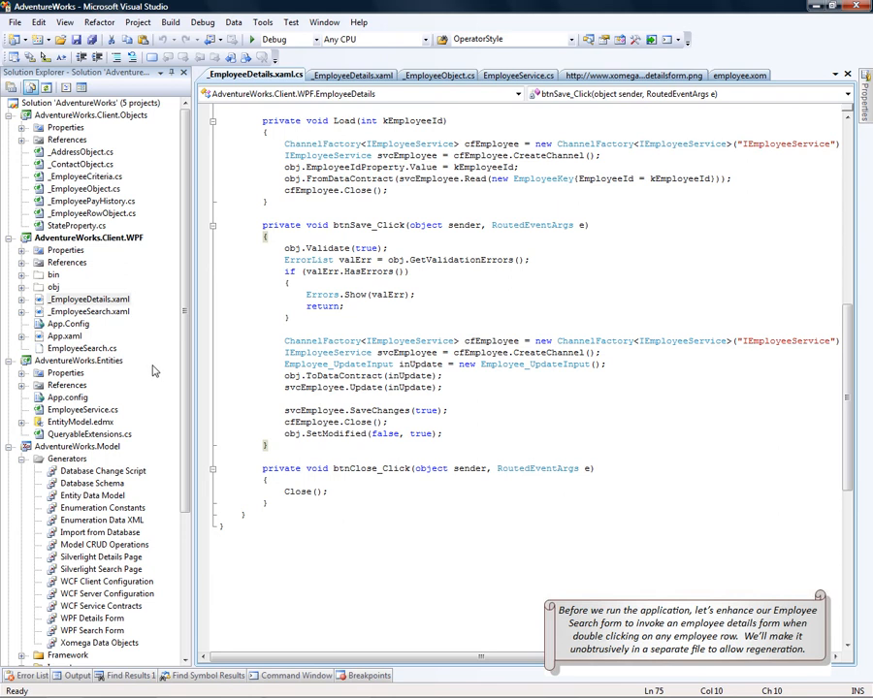
click(83, 349)
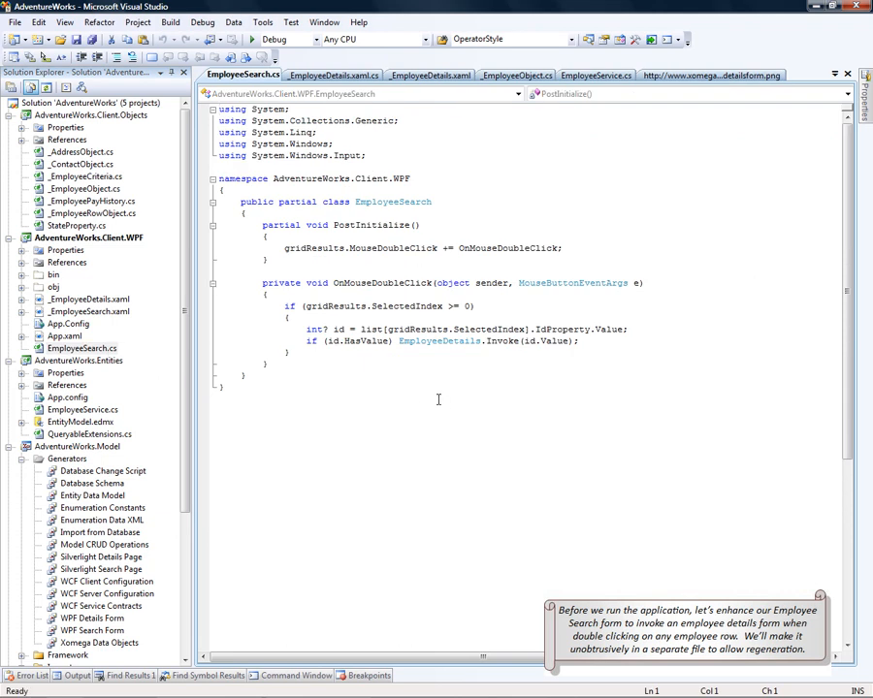
mouse_move(490, 328)
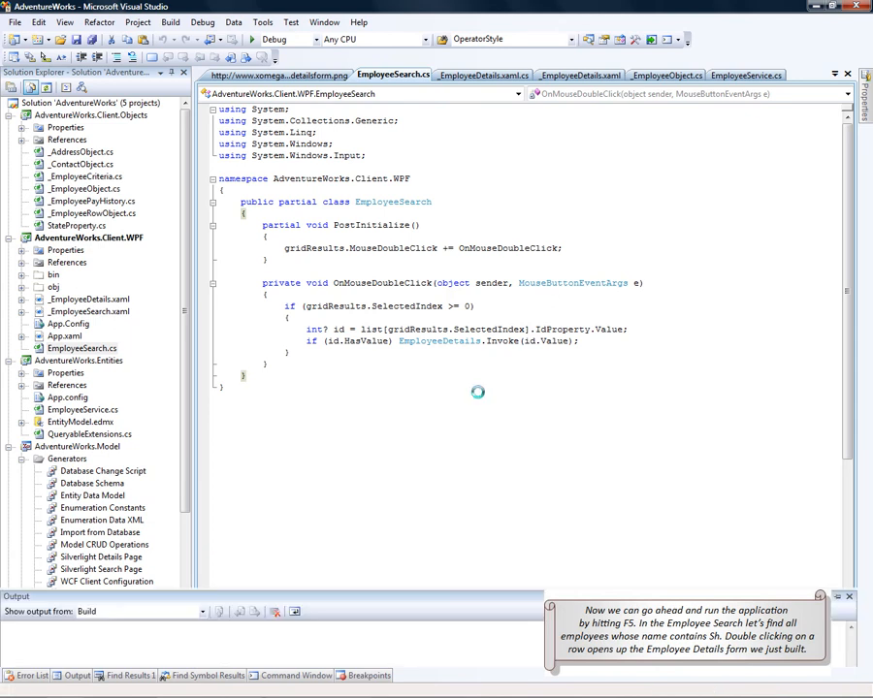
key(F5)
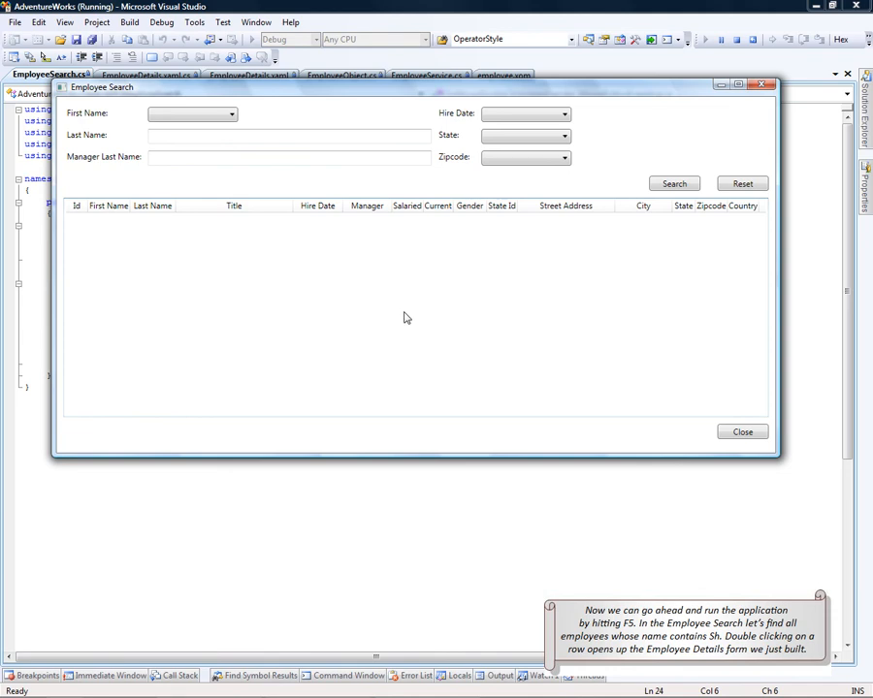
mouse_move(257, 181)
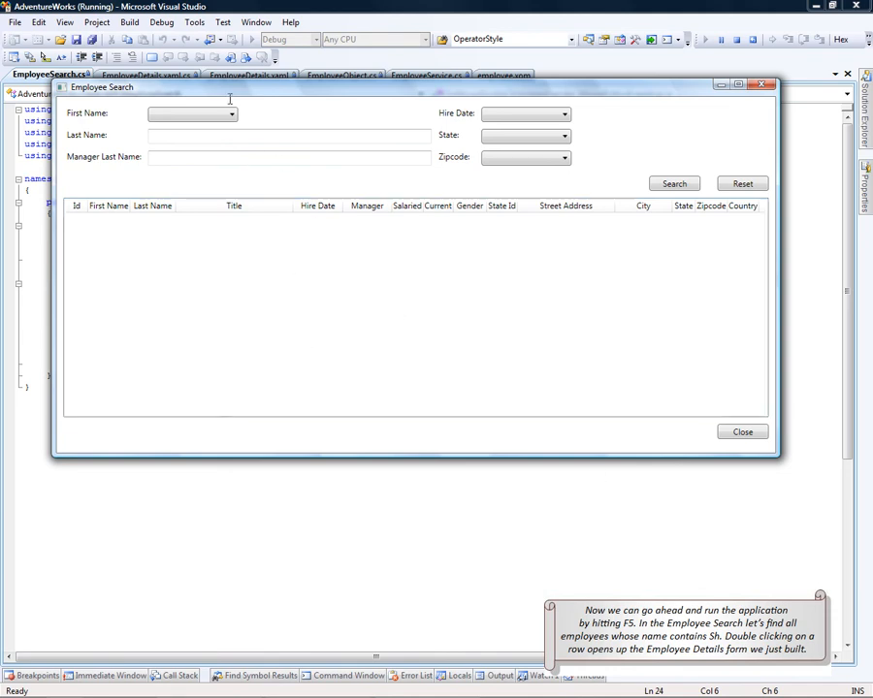
text(Sh)
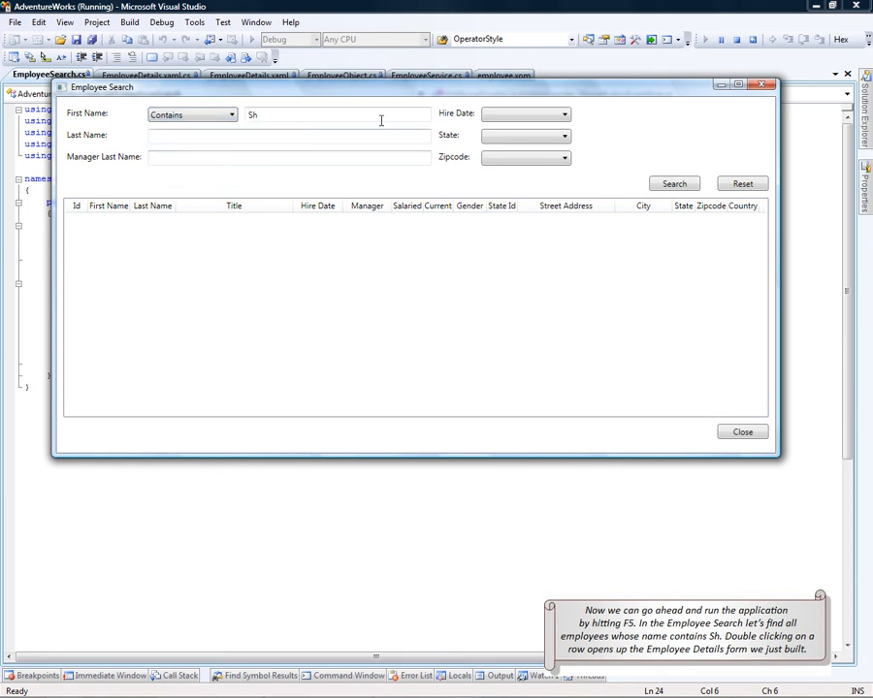
click(674, 183)
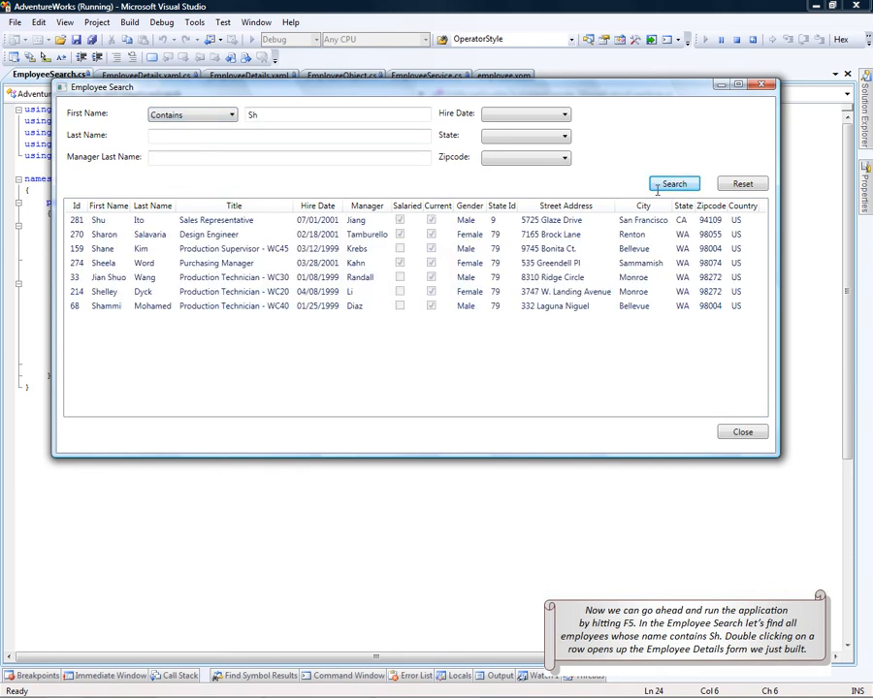
click(233, 263)
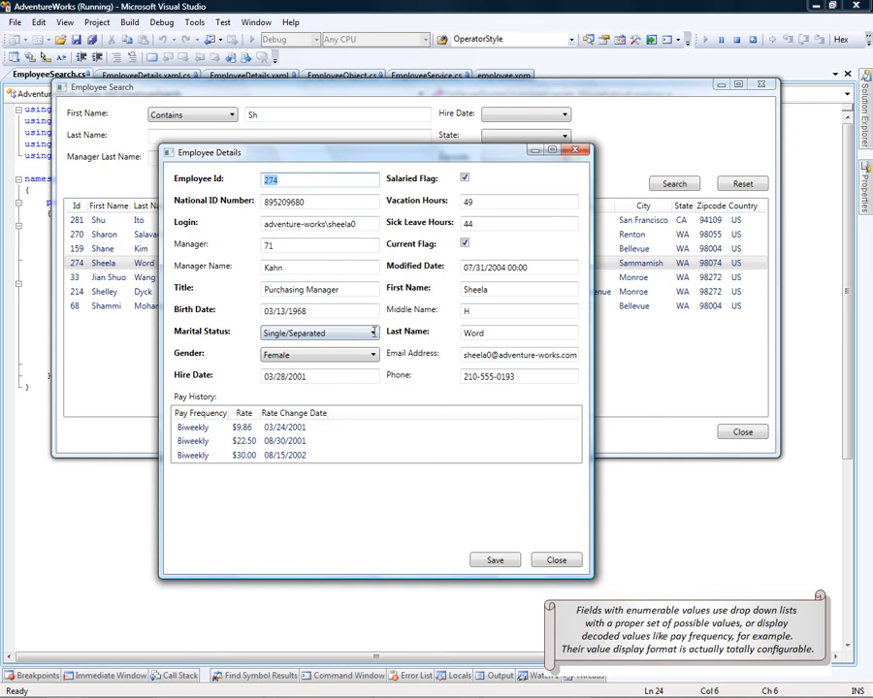
click(371, 354)
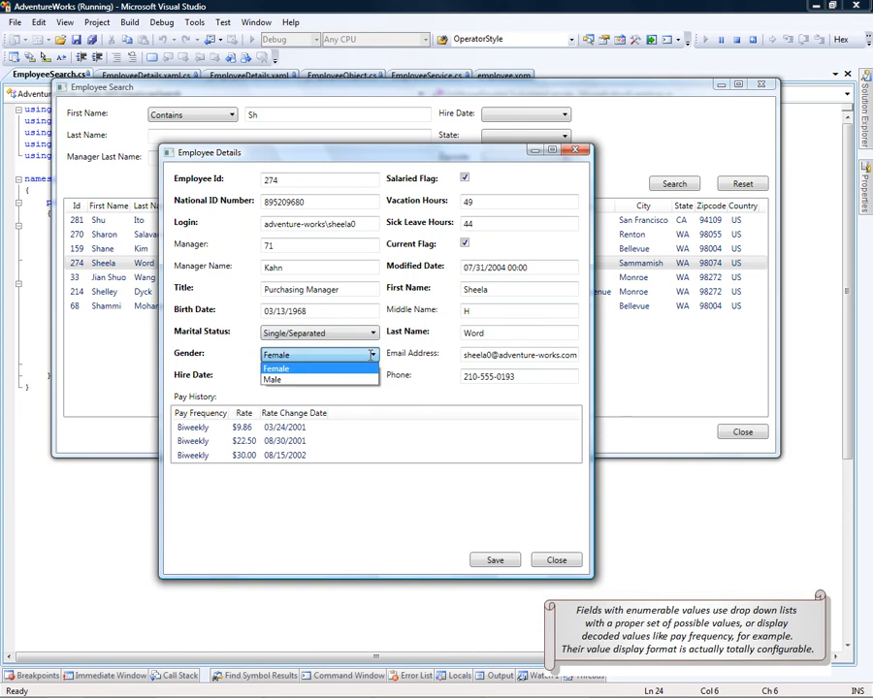
click(277, 369)
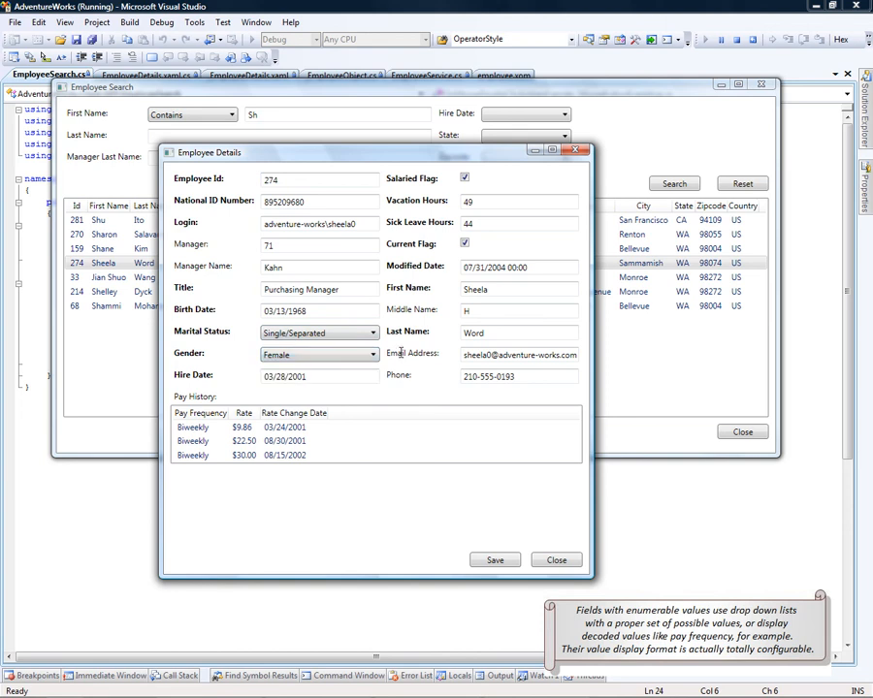
mouse_move(403, 352)
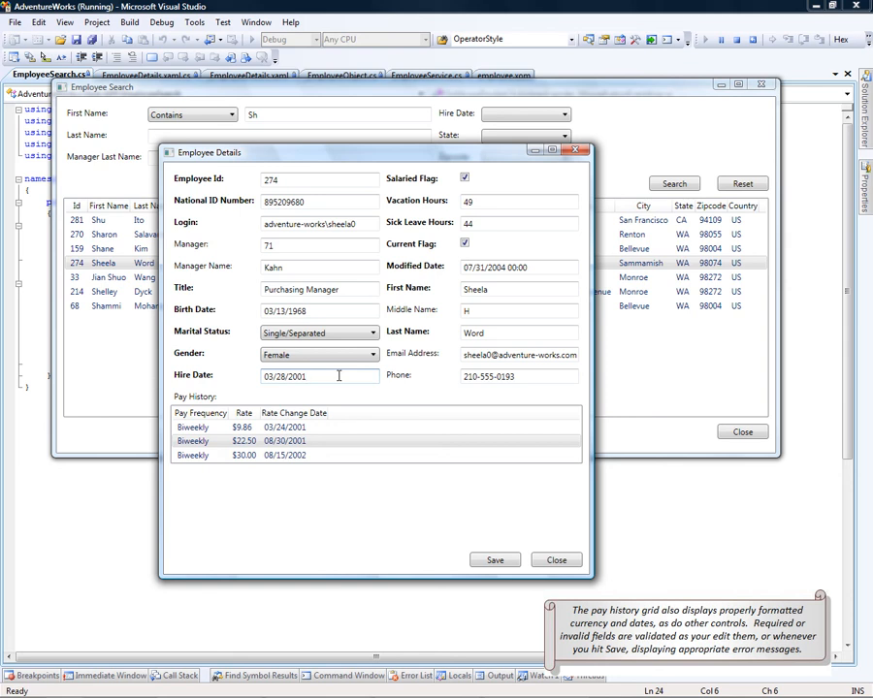
- Enter invalid hire date and hour values, blank First Name, then save
click(320, 376)
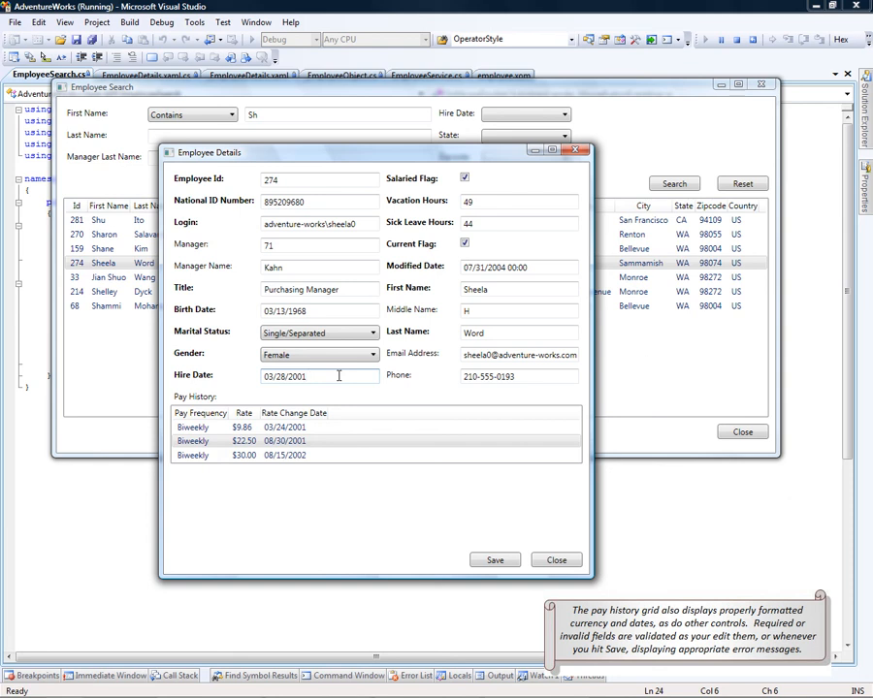
text(a)
text(564564)
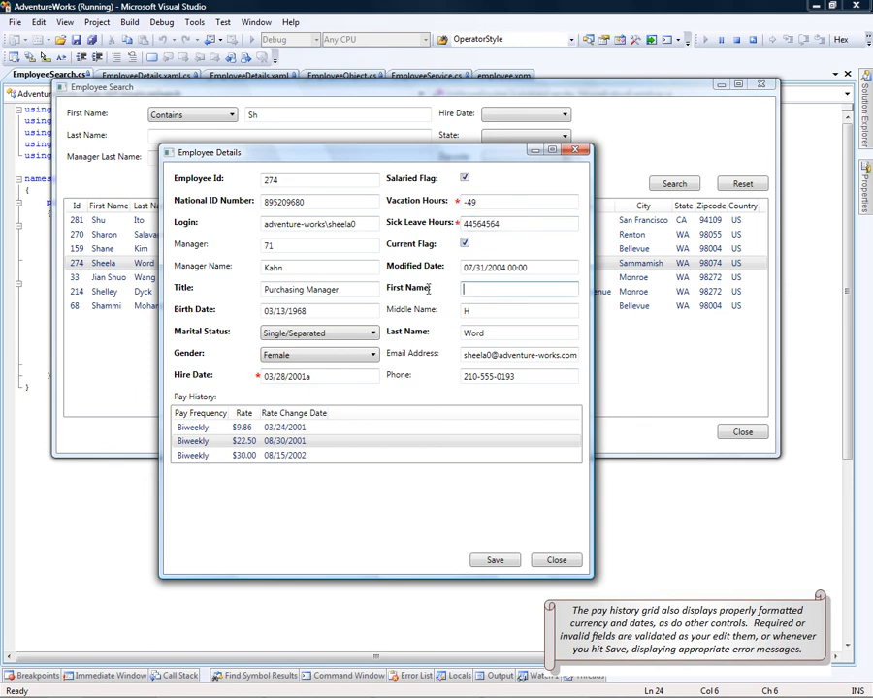
click(518, 288)
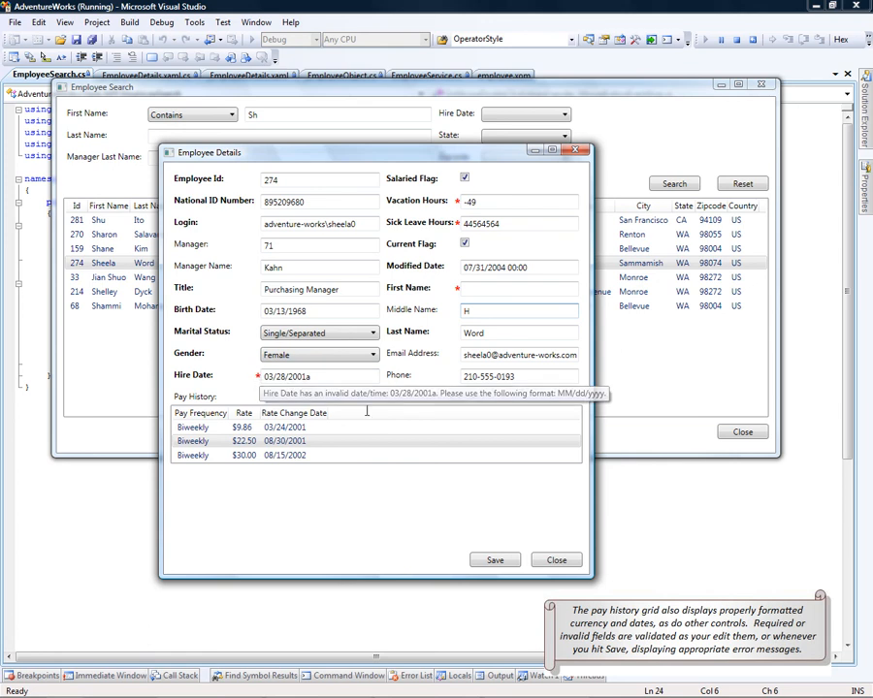
click(495, 559)
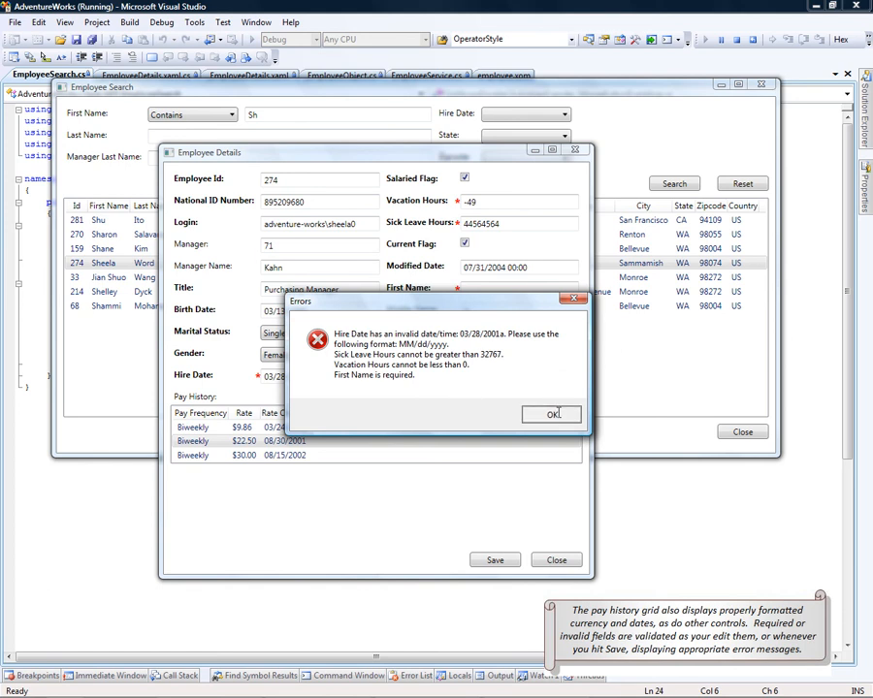
- Dismiss the validation errors, decline the unsaved-changes prompt, and close the Employee Details form
click(552, 414)
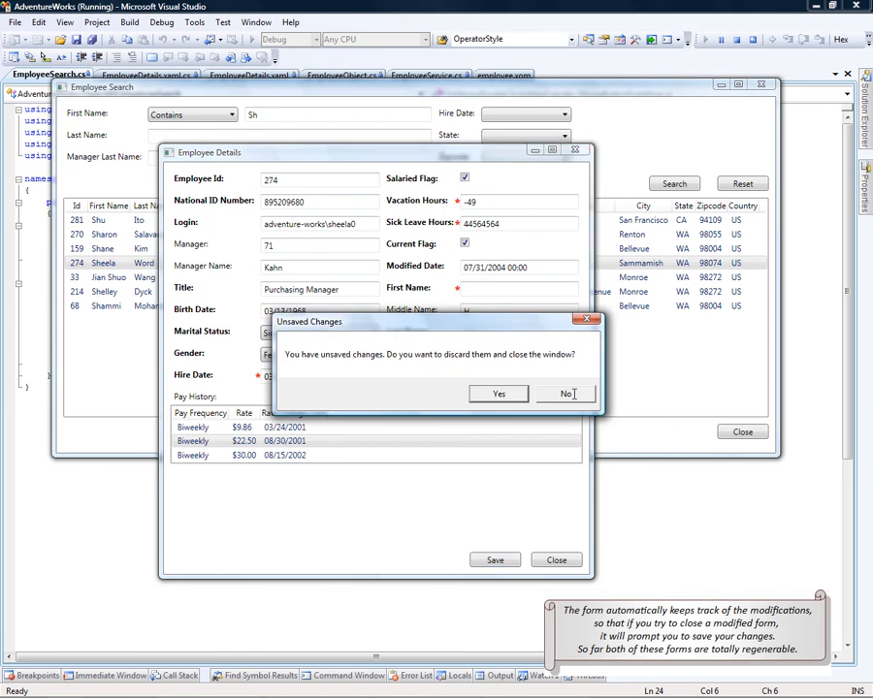
click(563, 393)
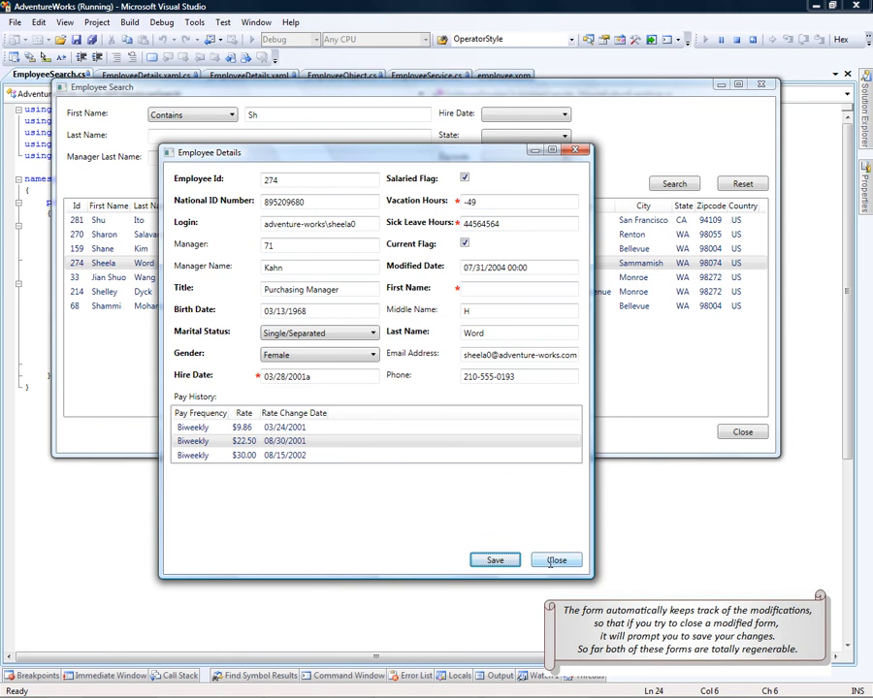
click(557, 560)
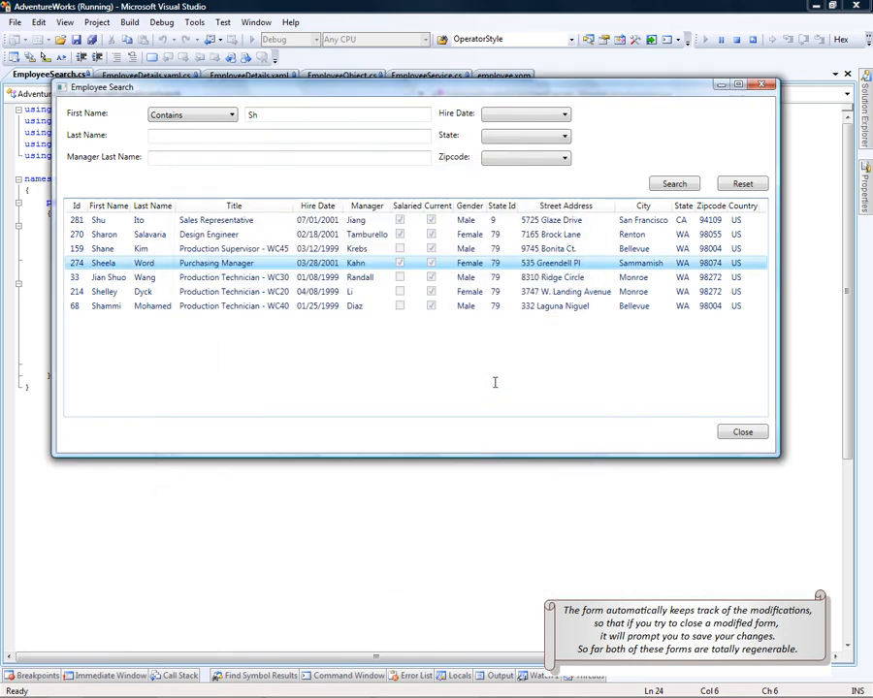
mouse_move(470, 343)
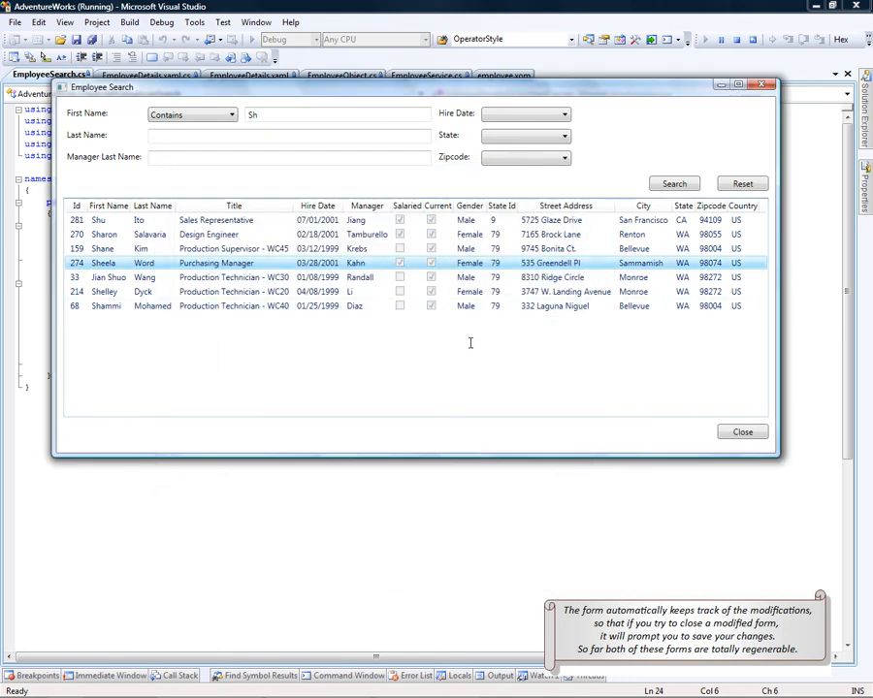